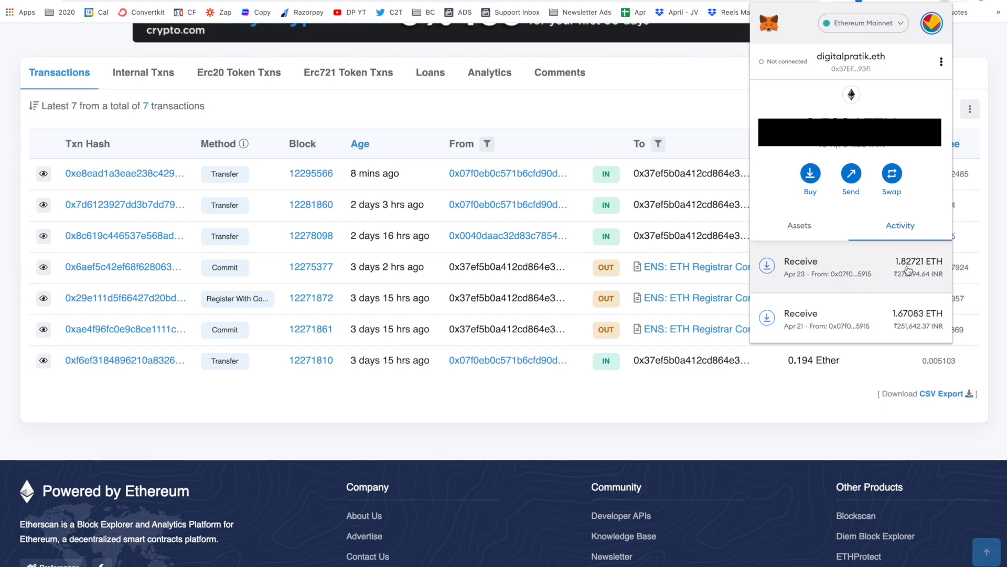
{"action": "mouse_move", "coordinate": [865, 257]}
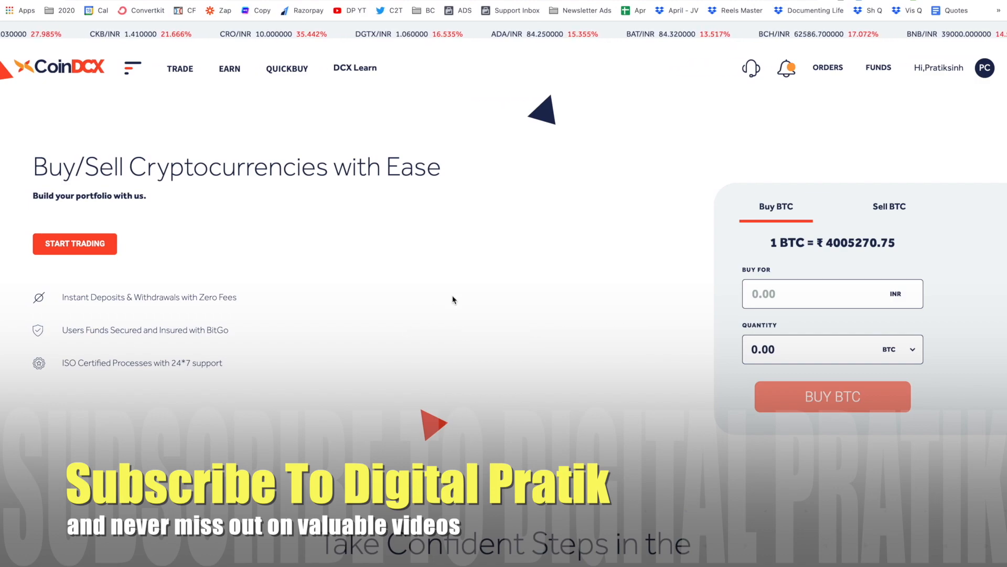
- Show the Portfolio page from the FUNDS menu, listing ETH, BTC and INR holdings
{"action": "left_click", "coordinate": [878, 67]}
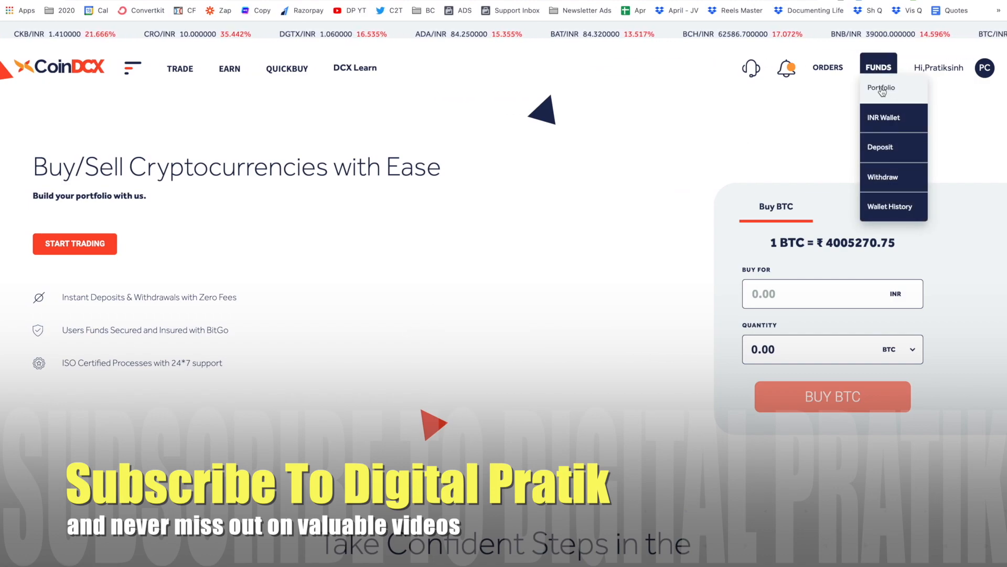
{"action": "left_click", "coordinate": [881, 89]}
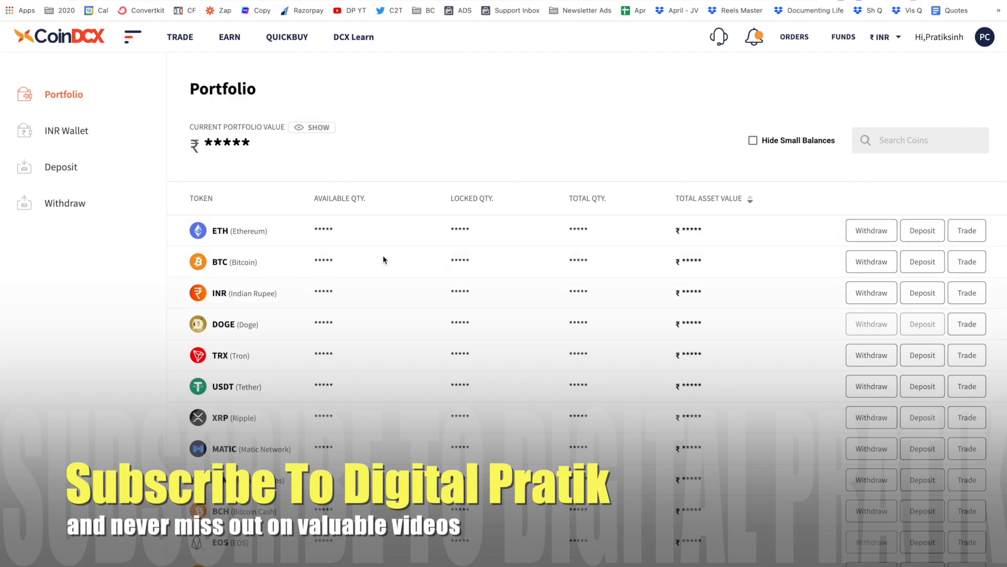
{"action": "scroll", "scroll_direction": "down", "scroll_amount": 3}
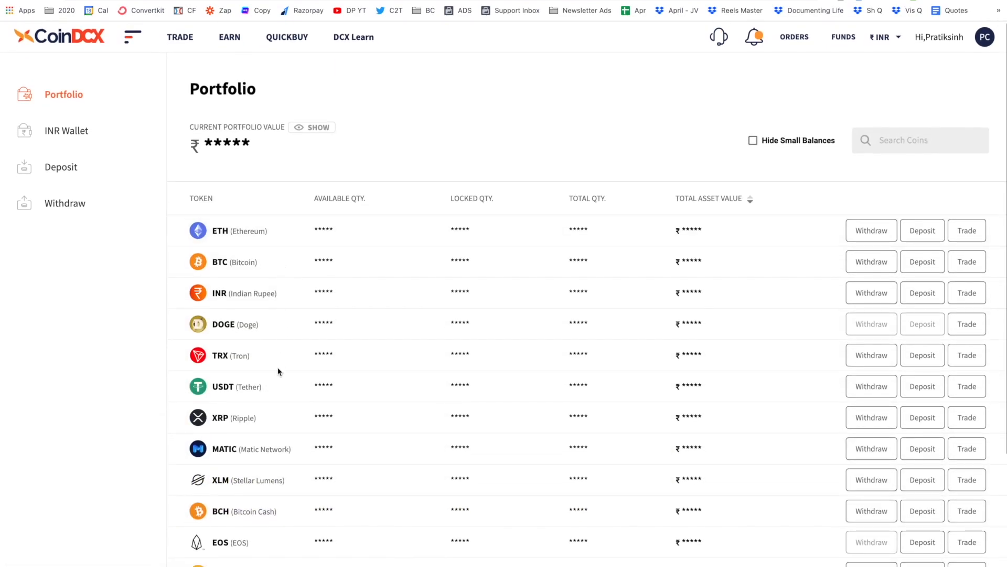
{"action": "mouse_move", "coordinate": [256, 260]}
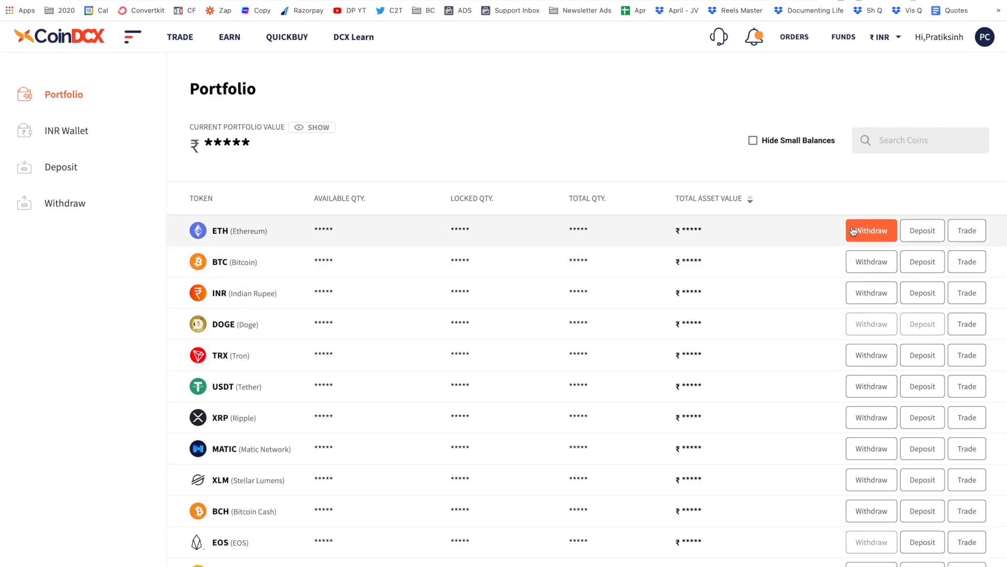
{"action": "mouse_move", "coordinate": [838, 228]}
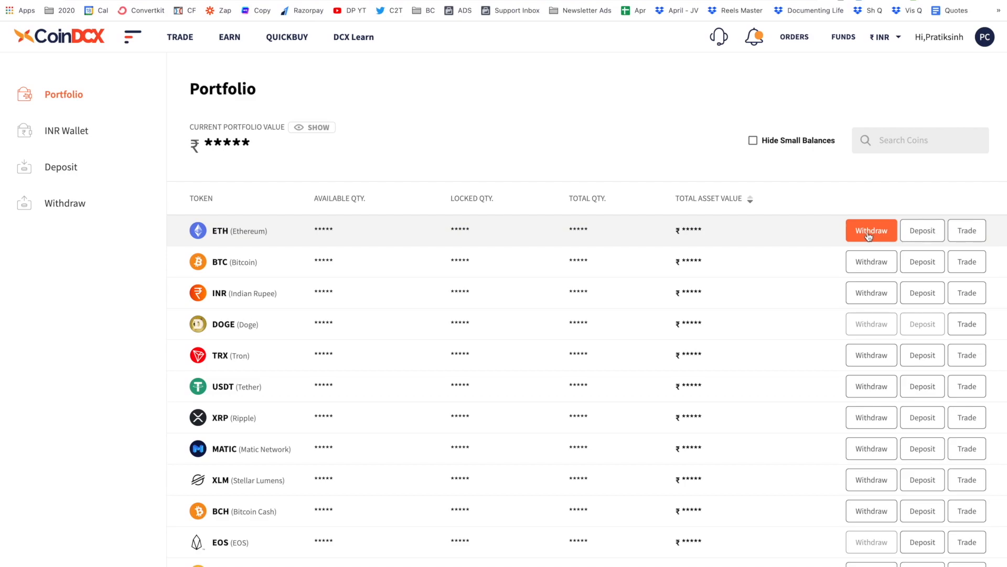
- Start a withdrawal from the ETH row, showing 1.83321 ETH available and a 0.006 ETH fee
{"action": "left_click", "coordinate": [870, 230]}
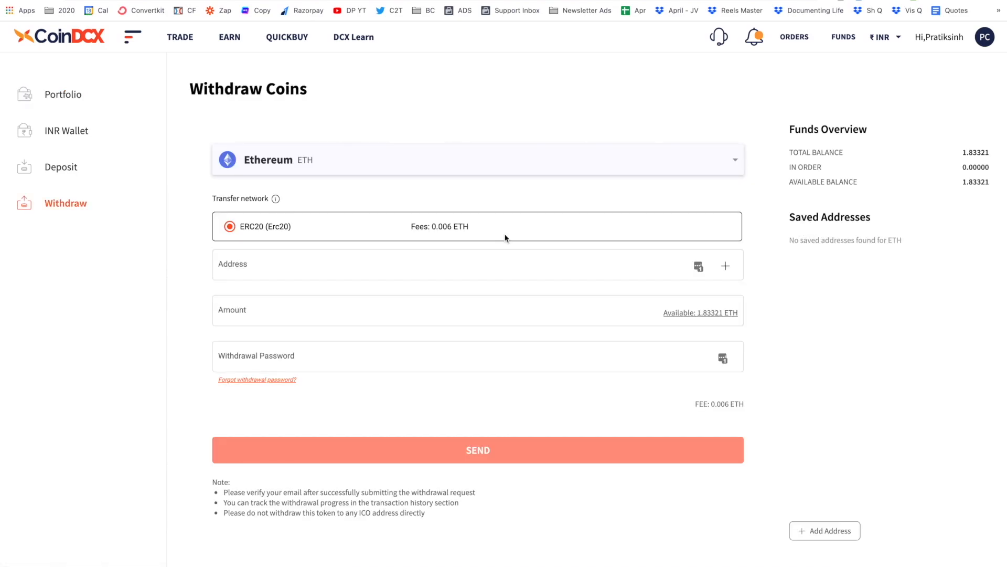
{"action": "mouse_move", "coordinate": [969, 161]}
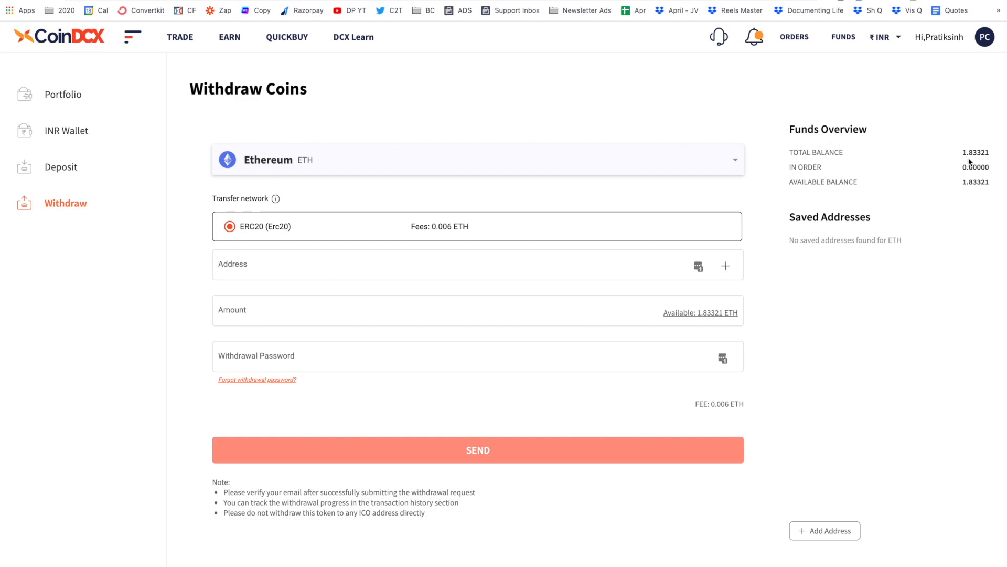
{"action": "mouse_move", "coordinate": [970, 166]}
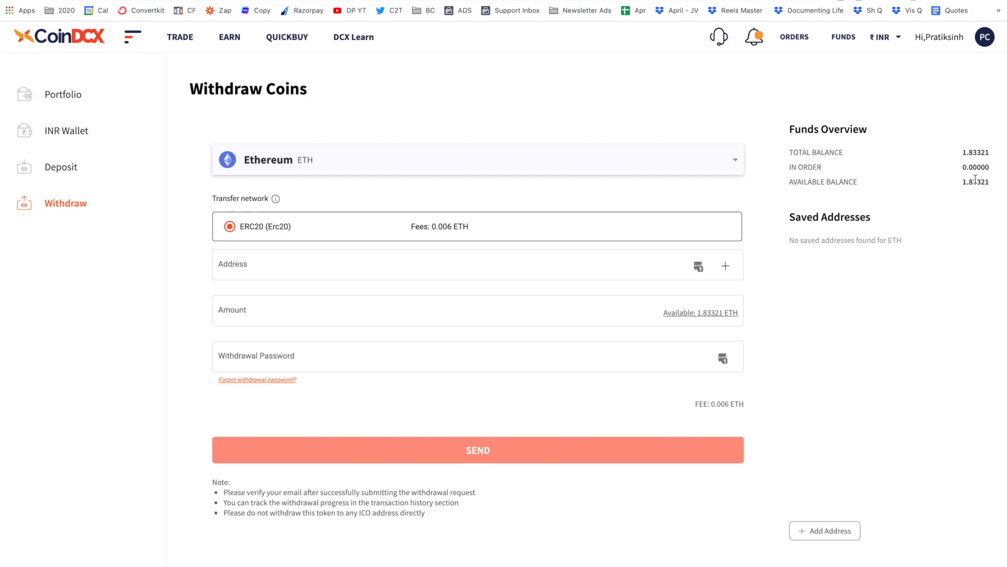
{"action": "mouse_move", "coordinate": [455, 233]}
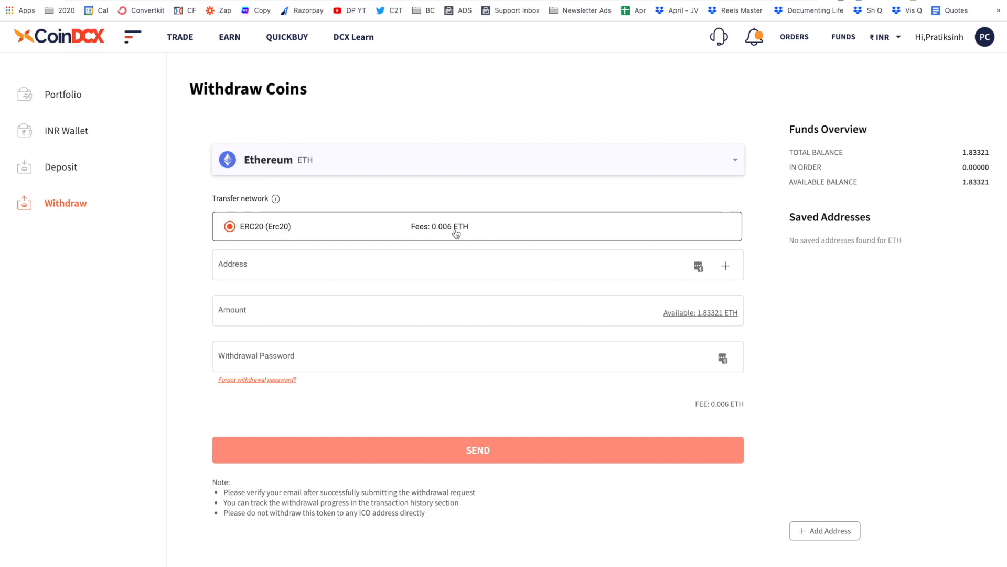
{"action": "mouse_move", "coordinate": [979, 199]}
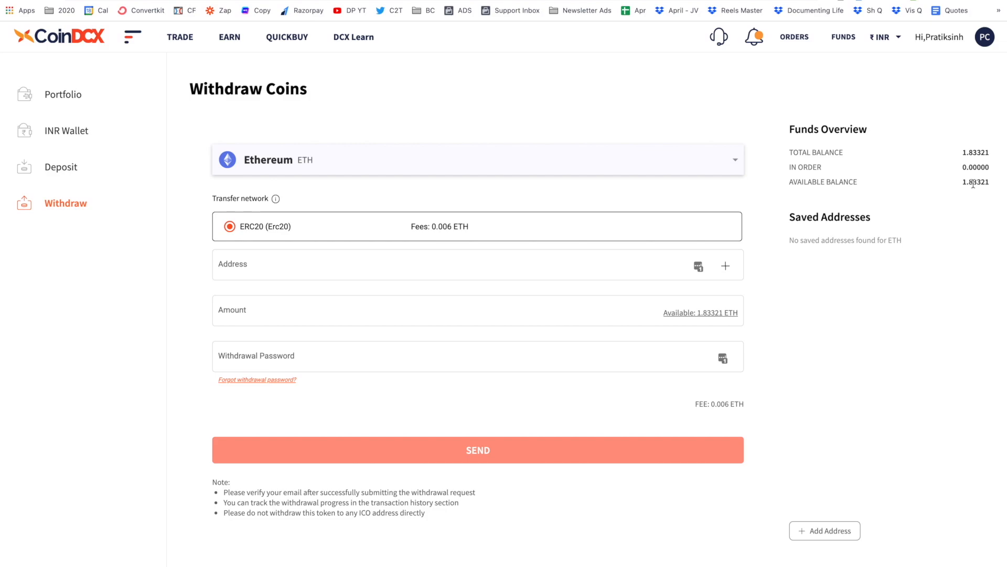
{"action": "mouse_move", "coordinate": [940, 197]}
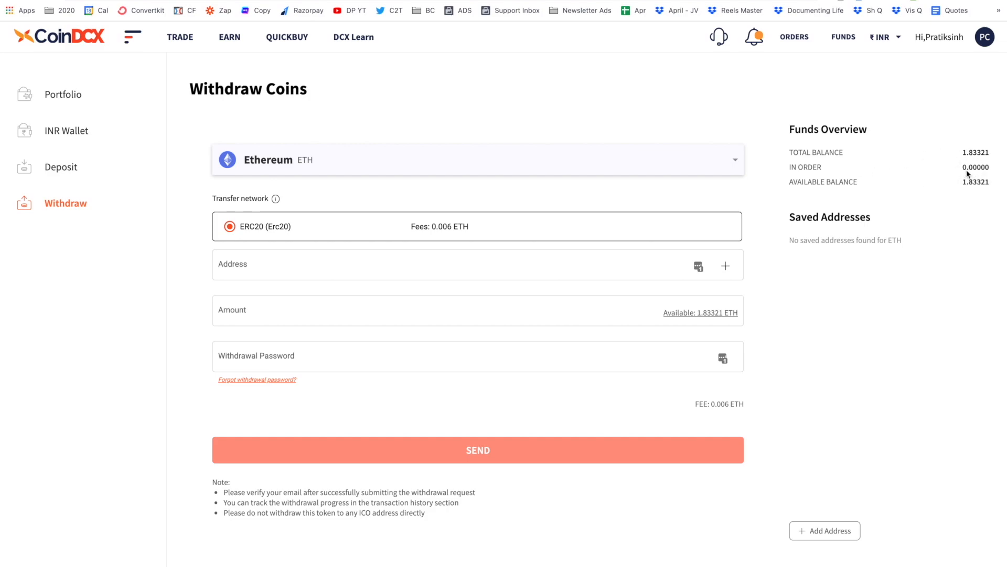
{"action": "mouse_move", "coordinate": [972, 154]}
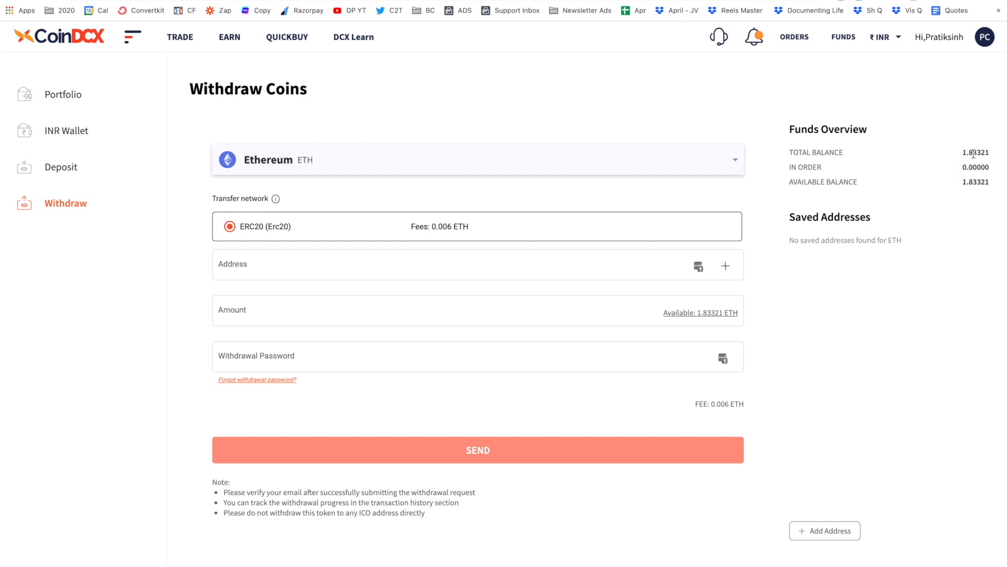
{"action": "mouse_move", "coordinate": [938, 198]}
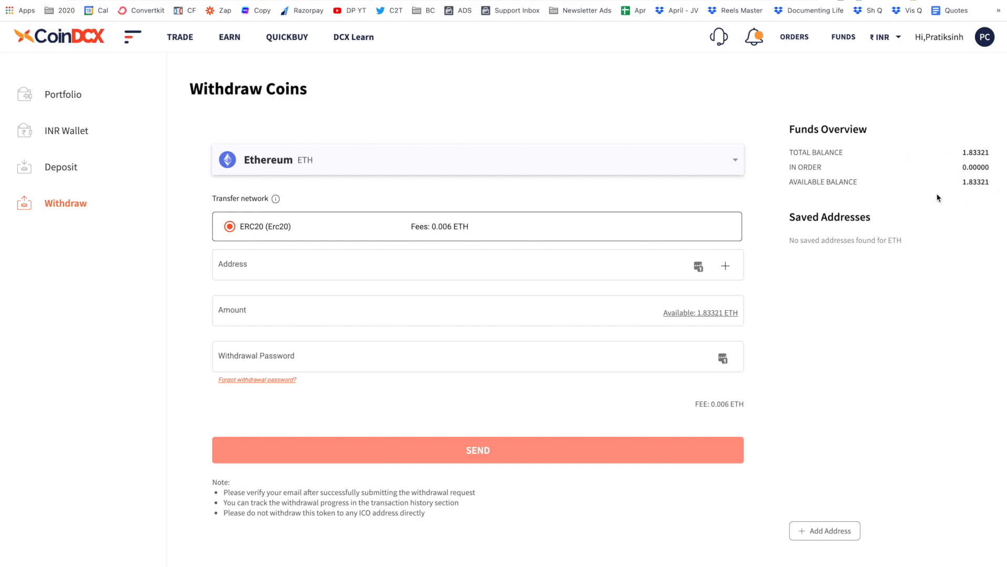
{"action": "mouse_move", "coordinate": [919, 184]}
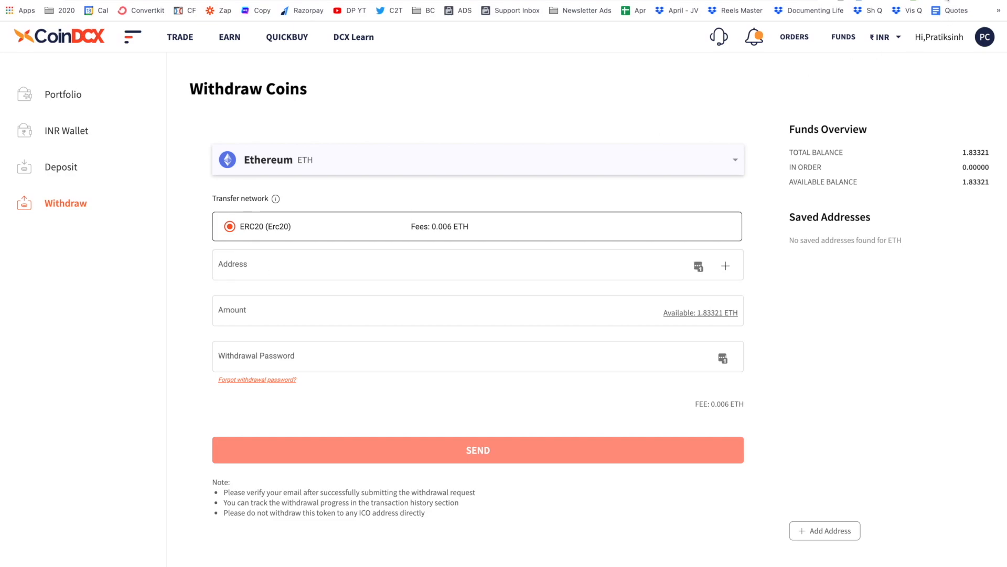
- Enter the MetaMask address and the full 1.83321 ETH balance, leaving 1.82721 ETH to receive
{"action": "left_click", "coordinate": [944, 10]}
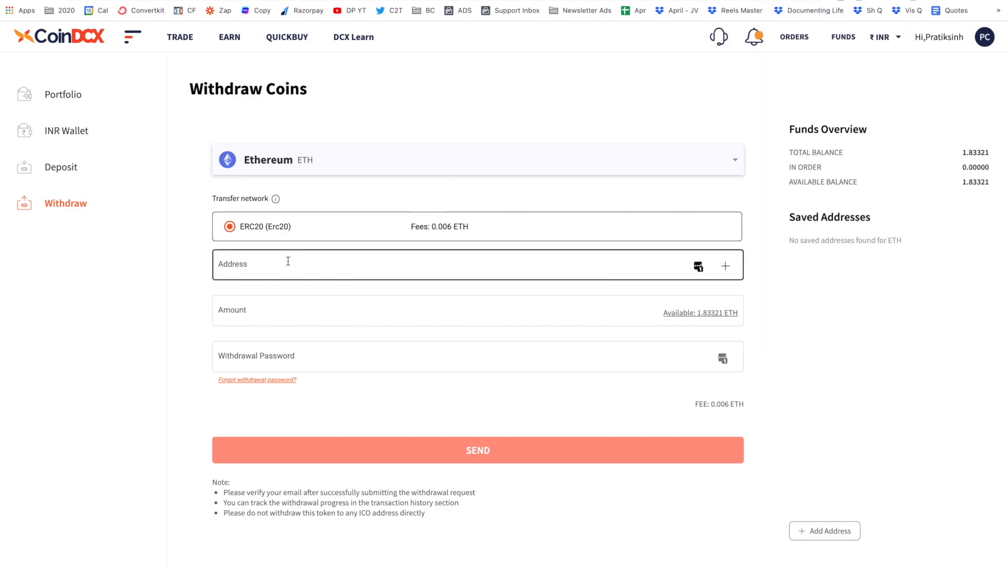
{"action": "left_click", "coordinate": [450, 312]}
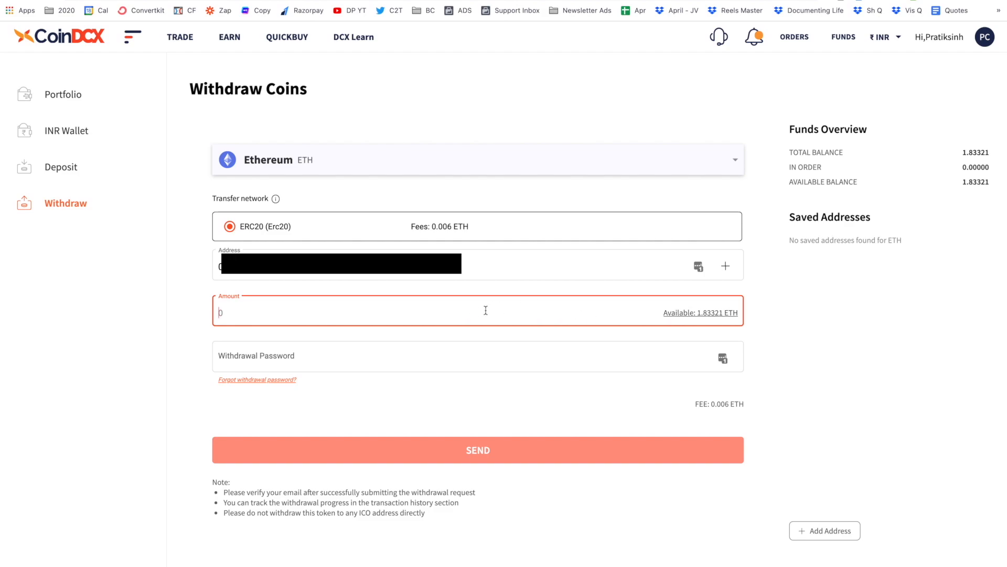
{"action": "mouse_move", "coordinate": [711, 316]}
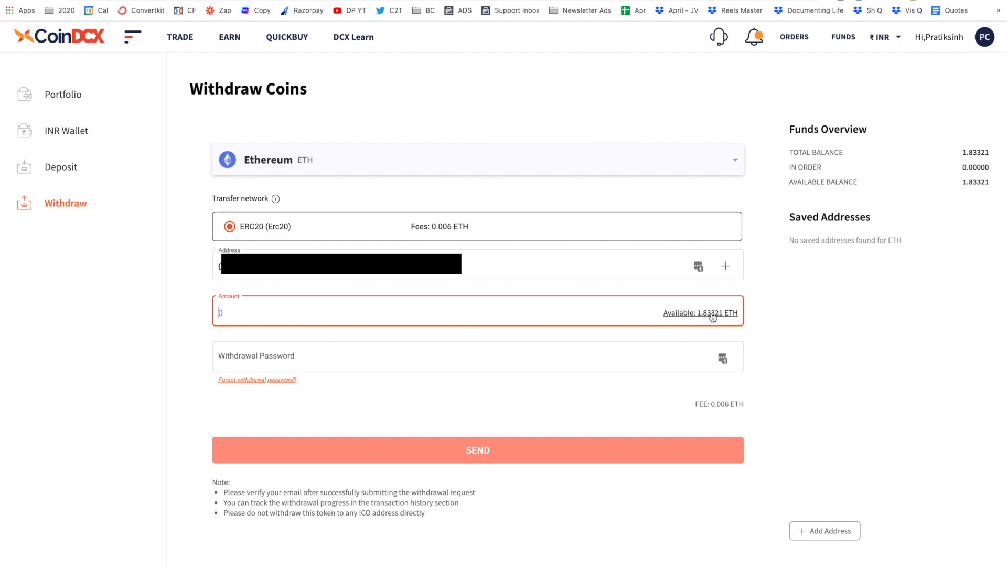
{"action": "mouse_move", "coordinate": [697, 318]}
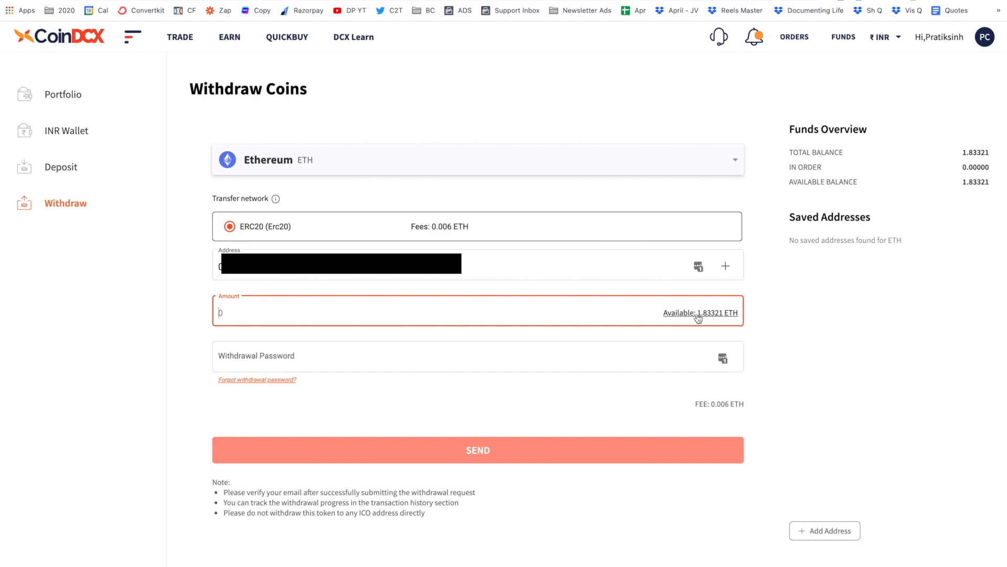
{"action": "mouse_move", "coordinate": [718, 317]}
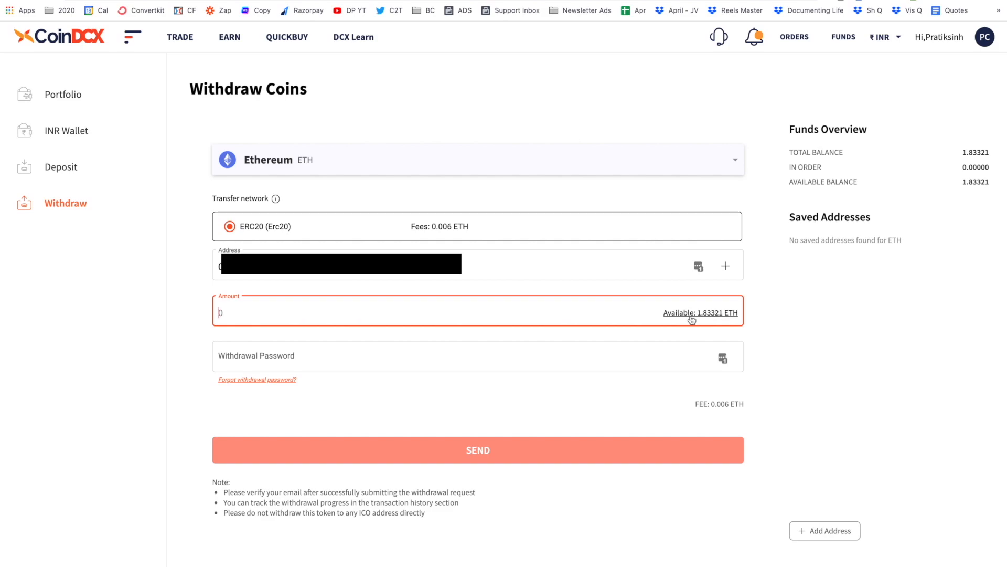
{"action": "left_click", "coordinate": [700, 312]}
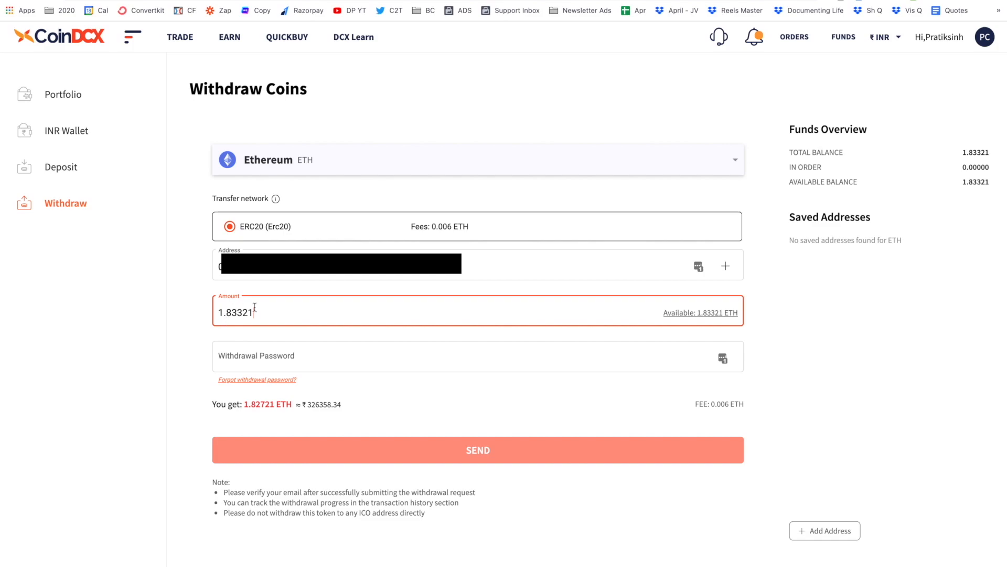
- Fill in the withdrawal password for the 1.83321 ETH withdrawal
{"action": "left_click", "coordinate": [450, 355]}
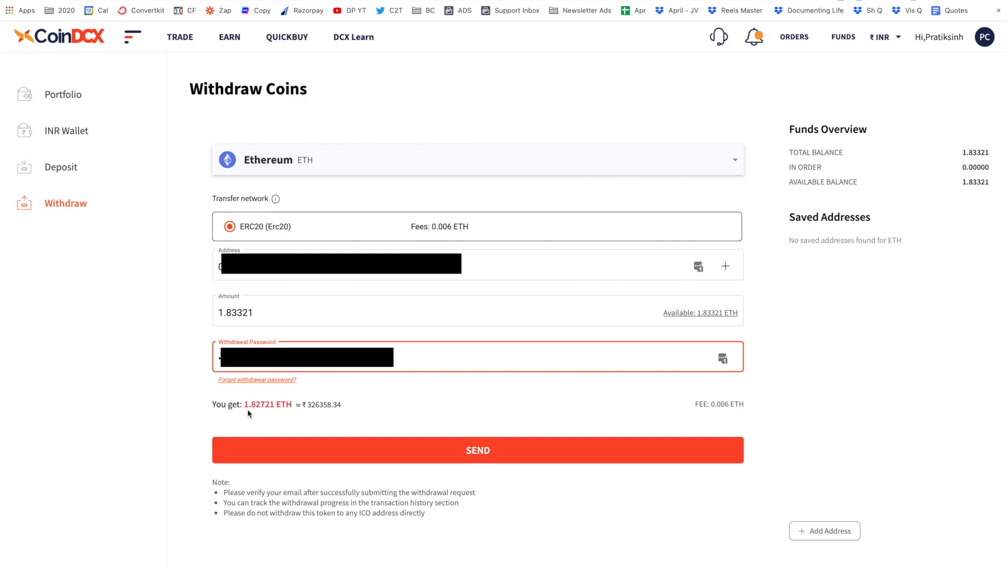
{"action": "mouse_move", "coordinate": [256, 410]}
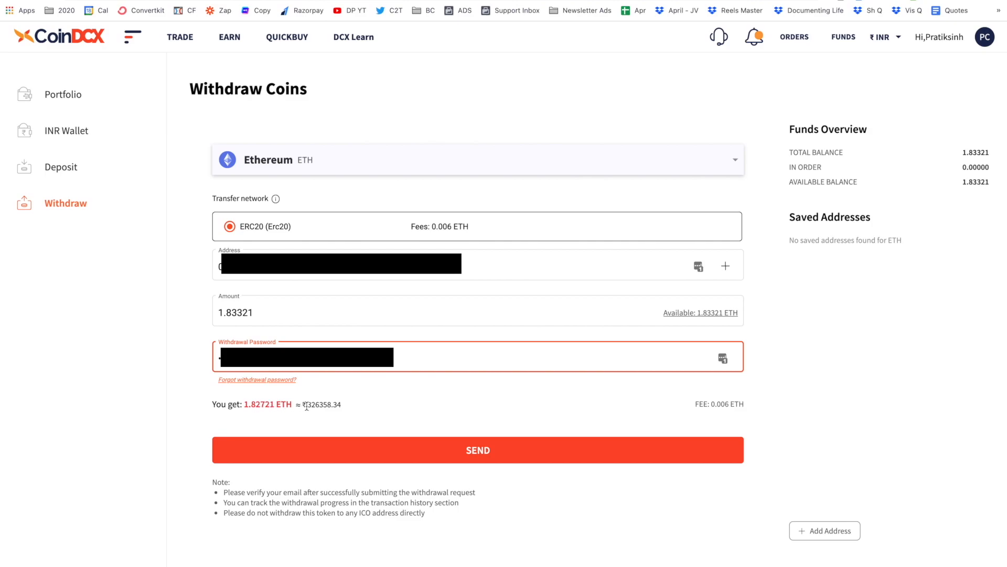
{"action": "mouse_move", "coordinate": [357, 422]}
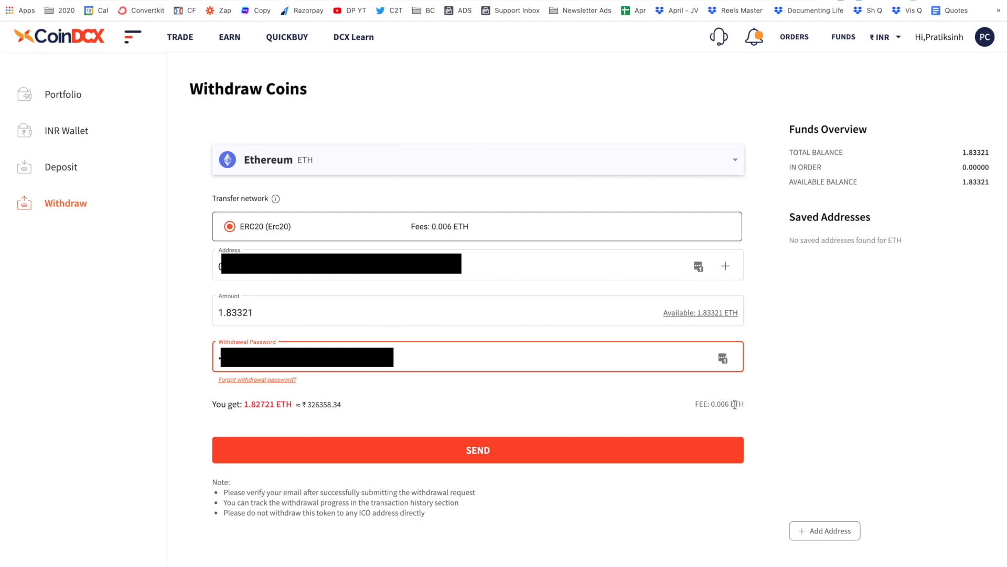
{"action": "mouse_move", "coordinate": [203, 330]}
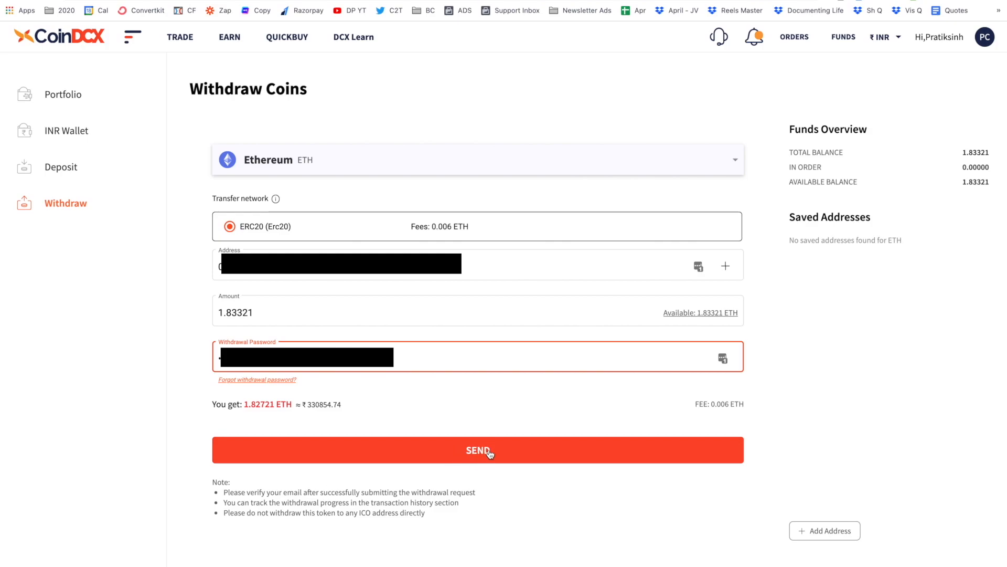
{"action": "mouse_move", "coordinate": [894, 342]}
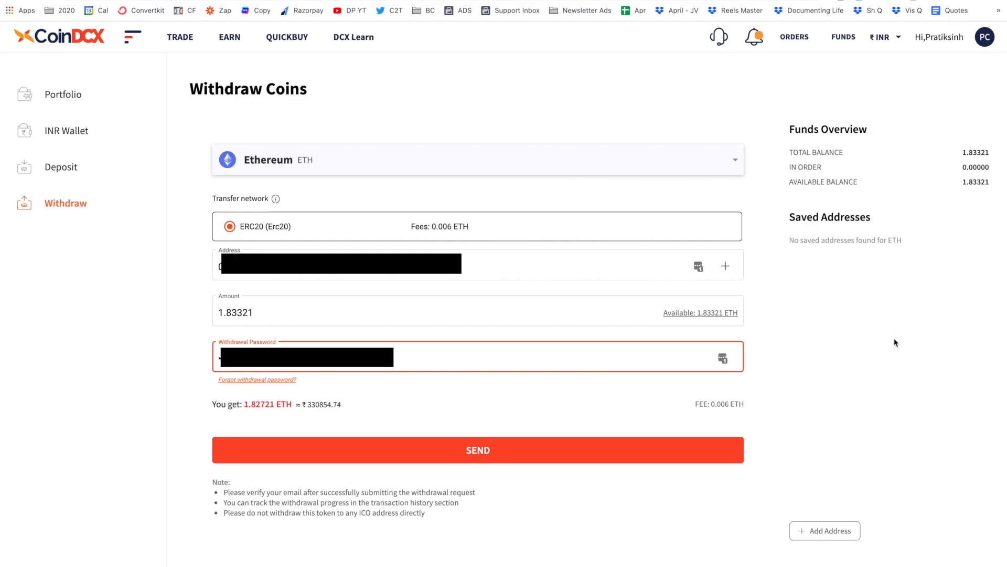
{"action": "mouse_move", "coordinate": [944, 2]}
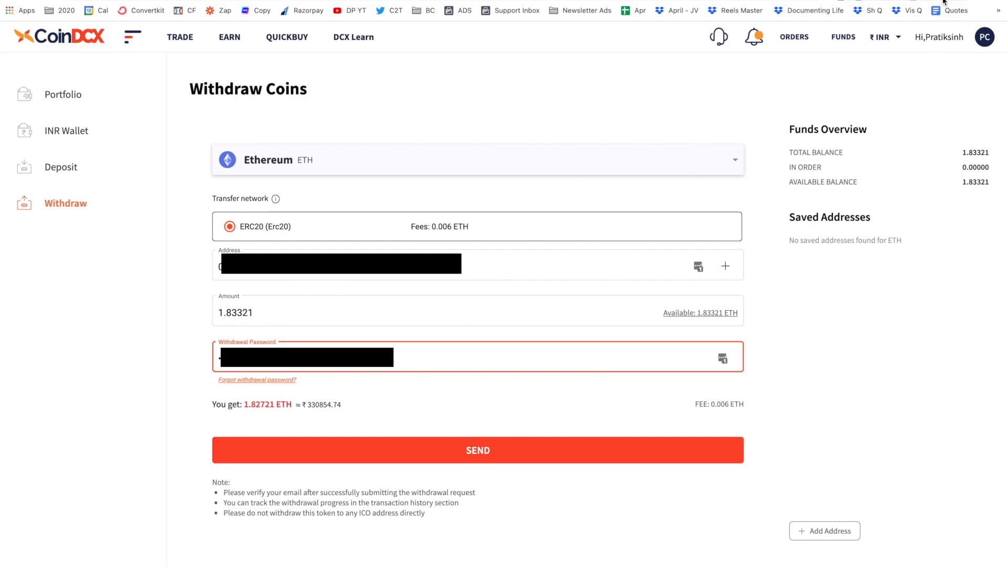
{"action": "mouse_move", "coordinate": [917, 144]}
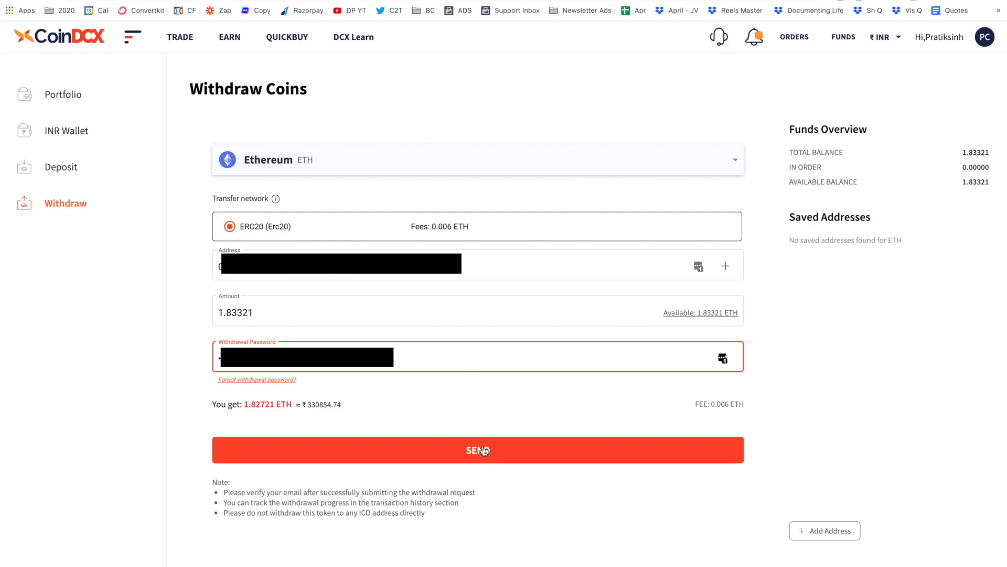
- Send the ETH withdrawal request, returning to the CoinDCX home page
{"action": "left_click", "coordinate": [477, 451]}
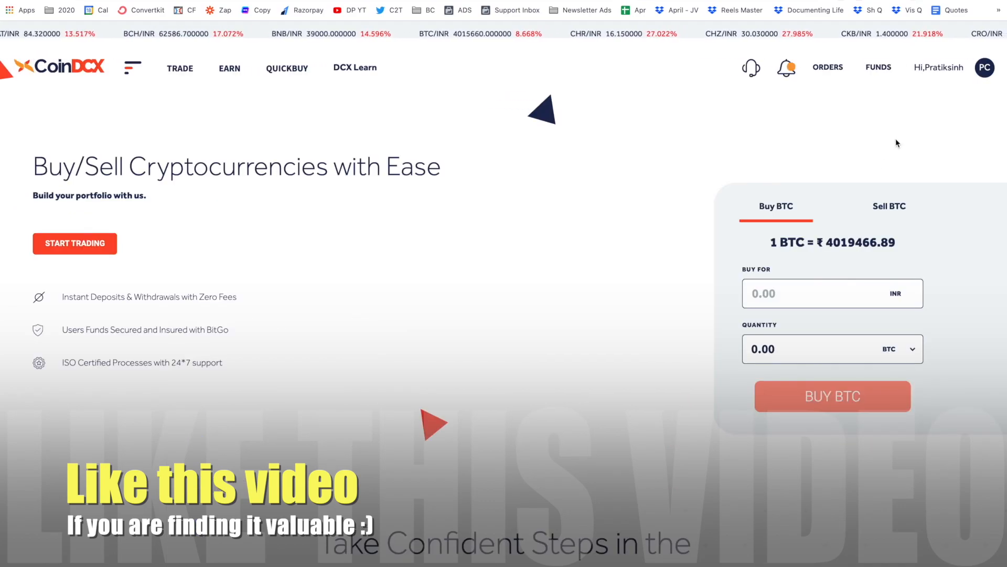
- View the order history filtered to open orders, which is empty
{"action": "left_click", "coordinate": [828, 67]}
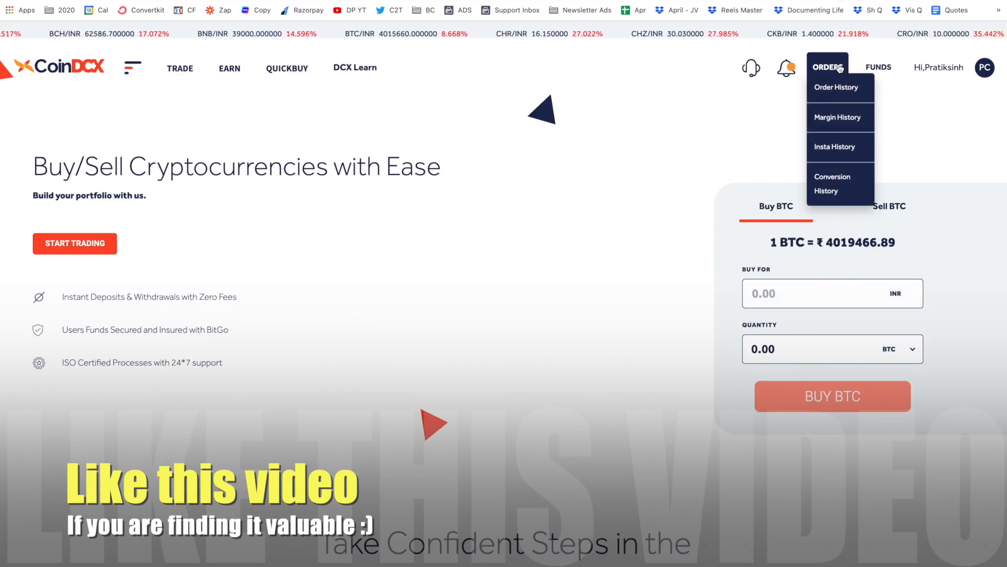
{"action": "left_click", "coordinate": [836, 87]}
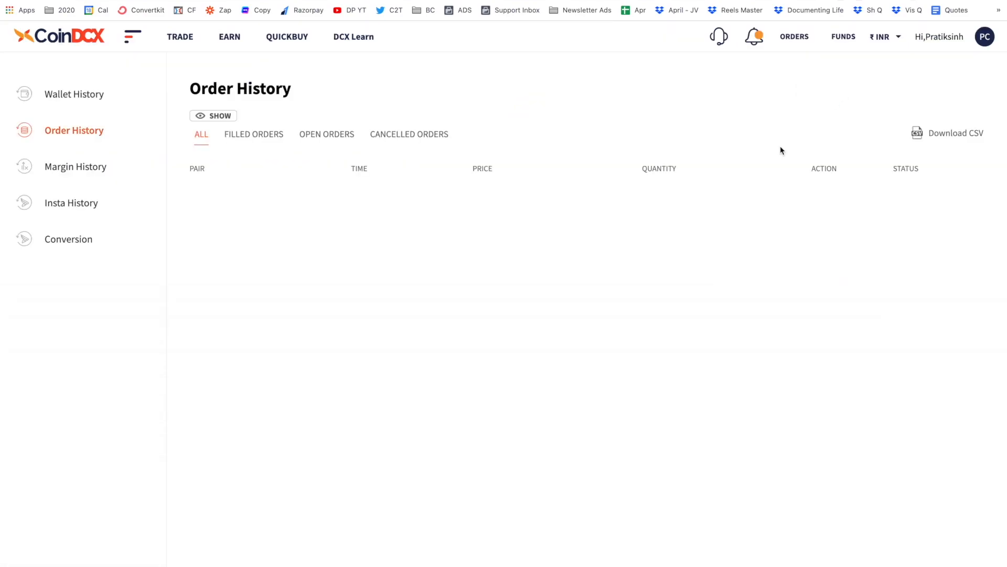
{"action": "left_click", "coordinate": [326, 134]}
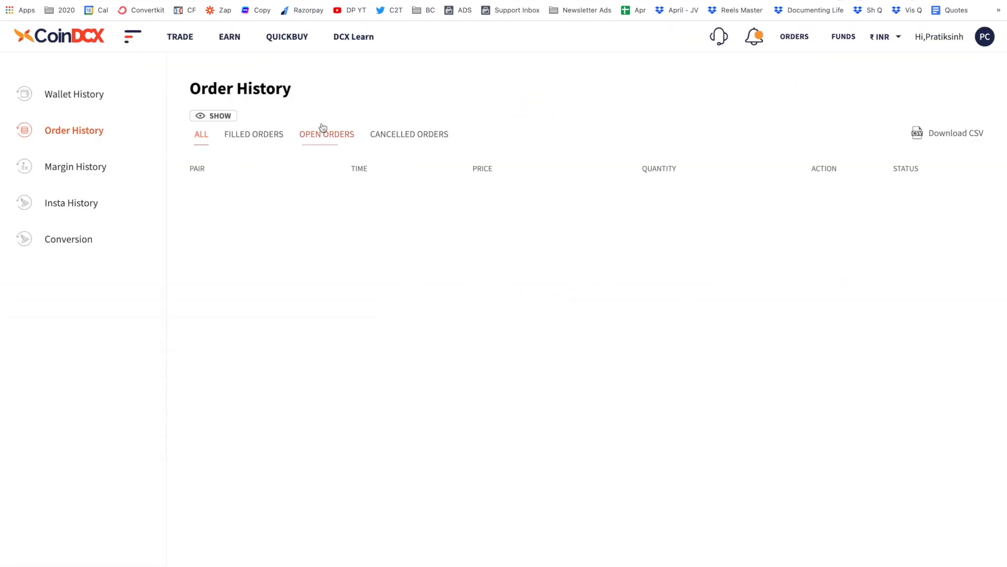
{"action": "left_click", "coordinate": [326, 133]}
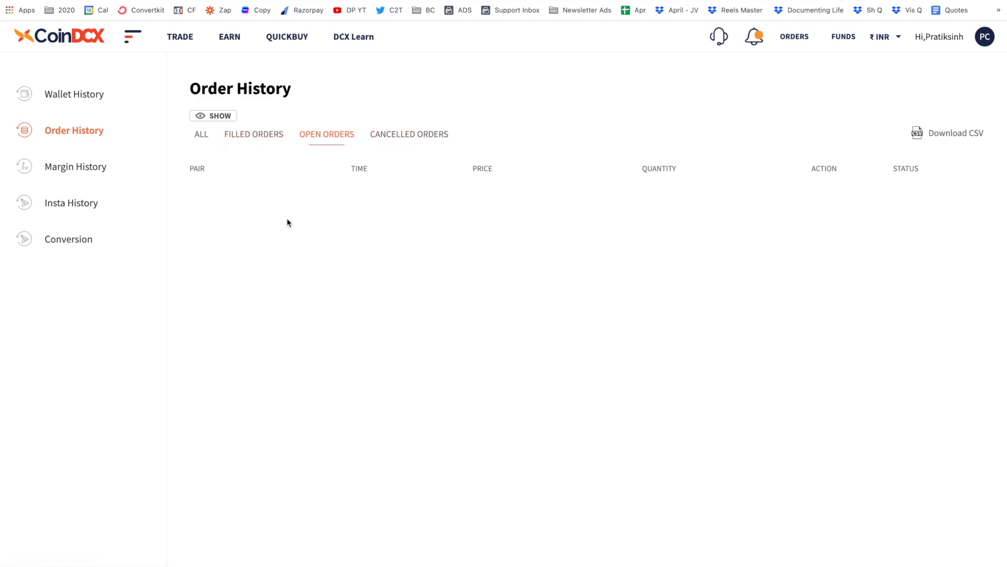
{"action": "mouse_move", "coordinate": [466, 265]}
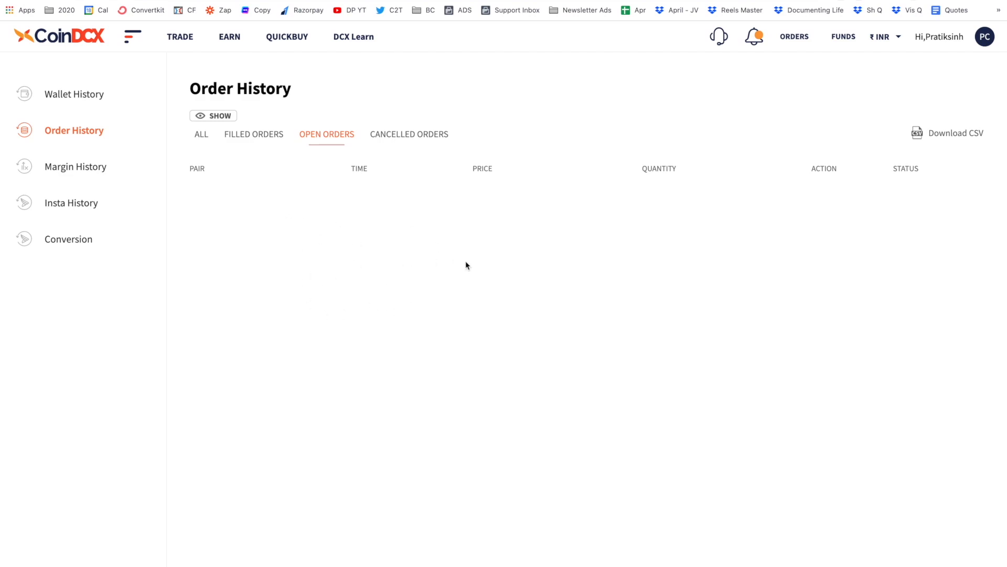
{"action": "mouse_move", "coordinate": [460, 263]}
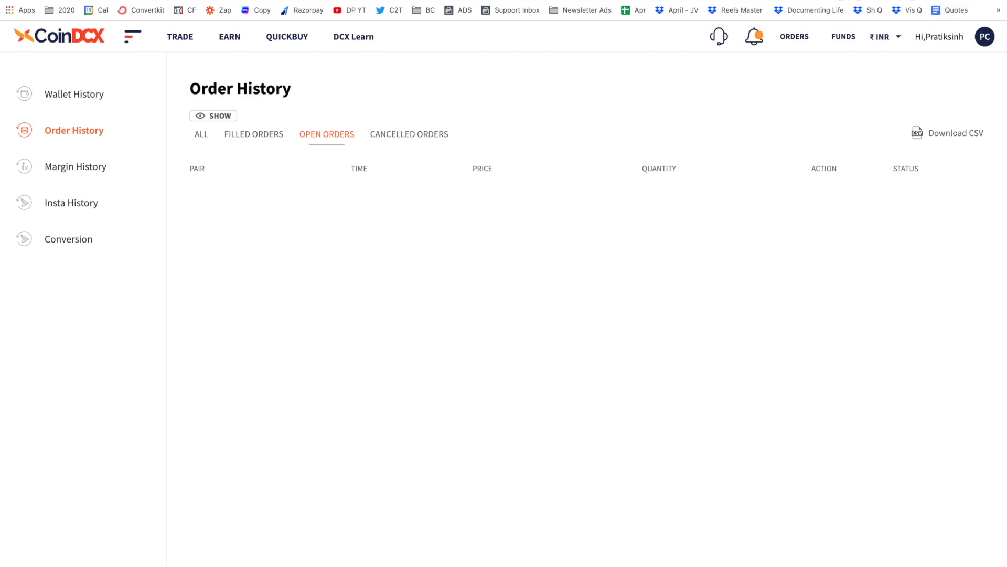
- Show the MetaMask account on Etherscan, listing a pending 1.82721 Ether incoming transfer
{"action": "left_click", "coordinate": [934, 23]}
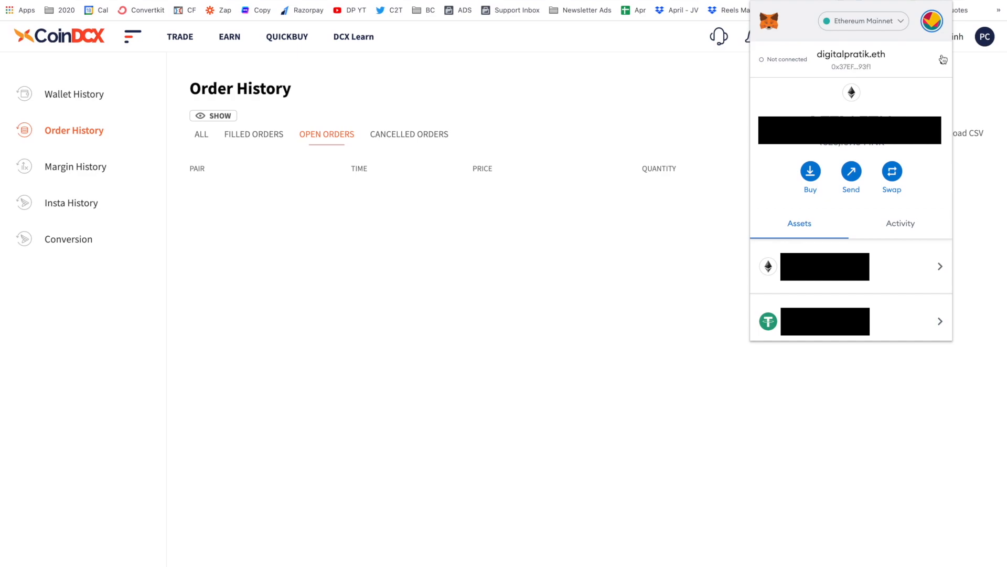
{"action": "left_click", "coordinate": [940, 59]}
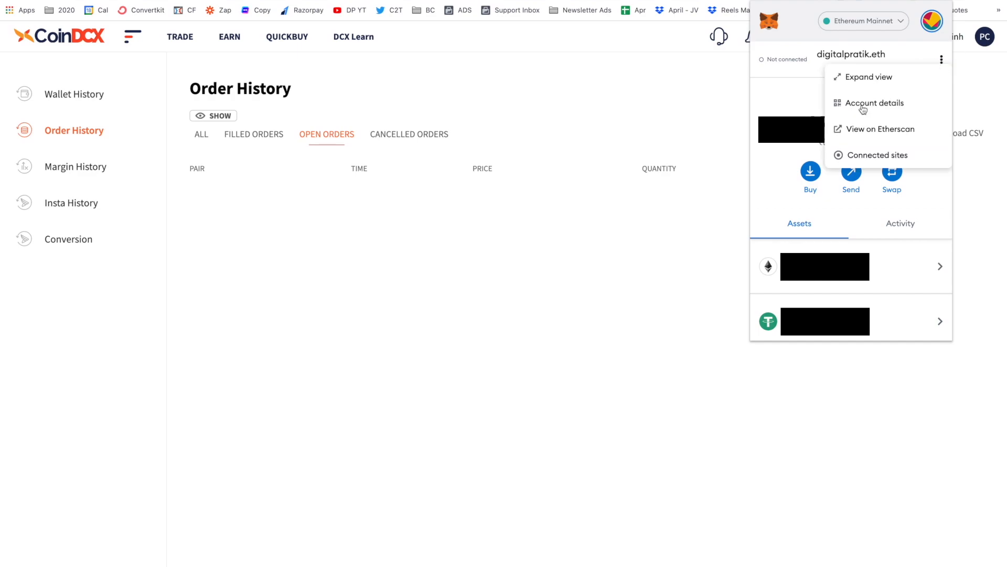
{"action": "mouse_move", "coordinate": [863, 136]}
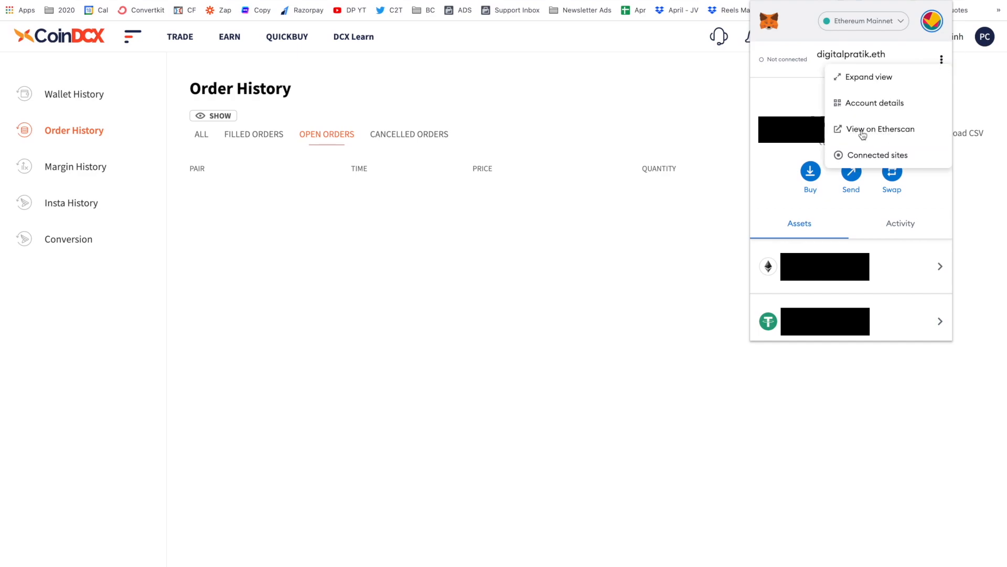
{"action": "left_click", "coordinate": [881, 128]}
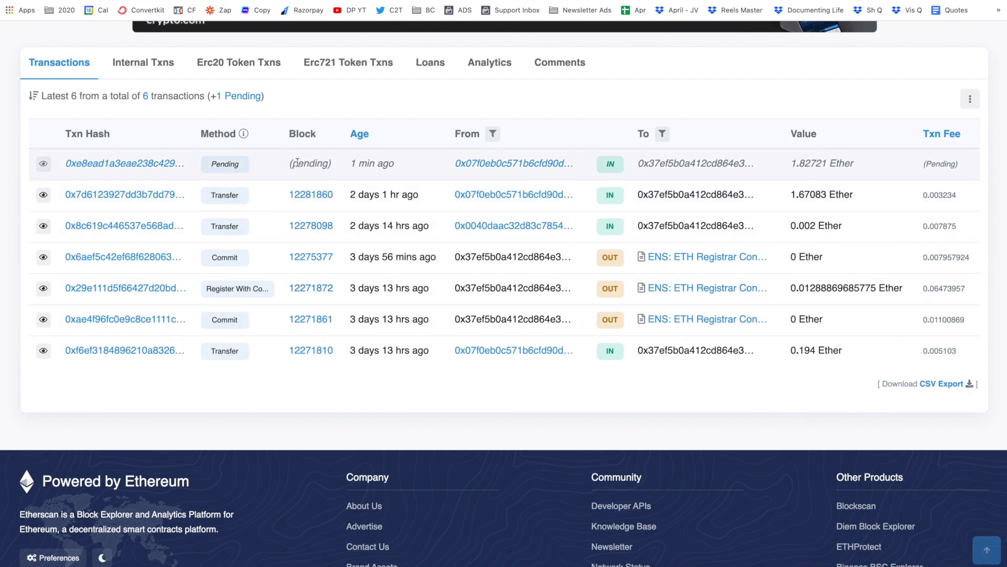
{"action": "mouse_move", "coordinate": [371, 164]}
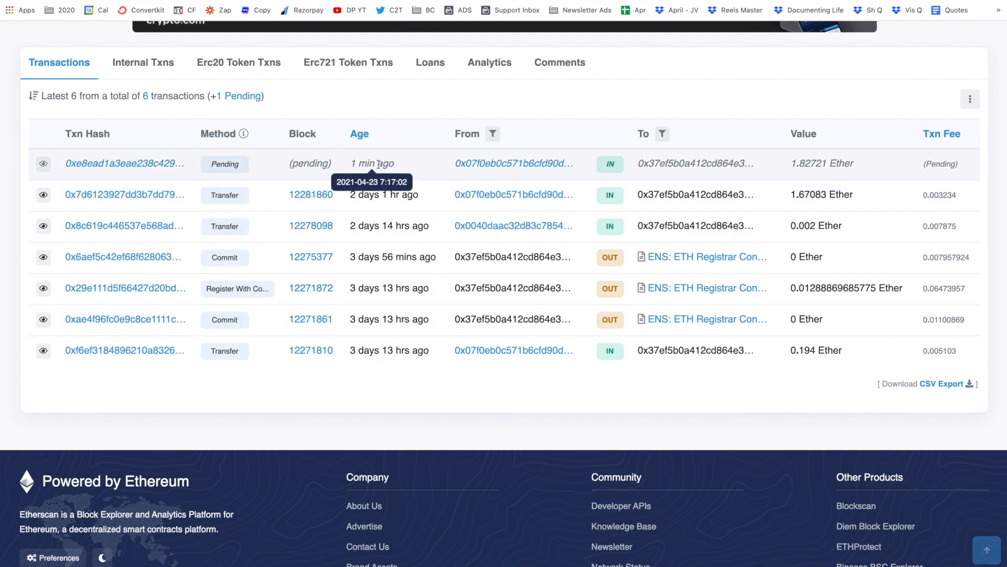
{"action": "mouse_move", "coordinate": [820, 184]}
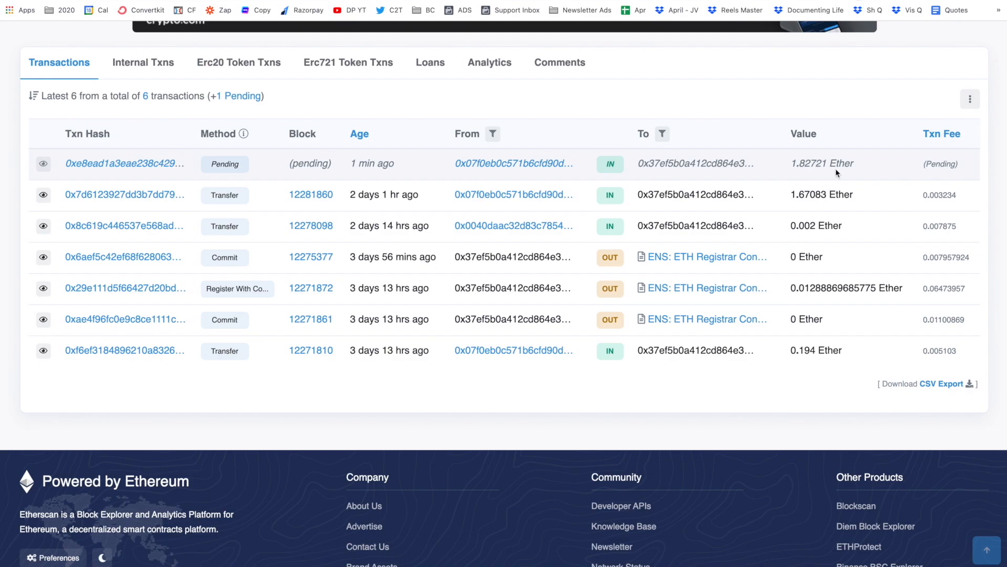
{"action": "mouse_move", "coordinate": [672, 110]}
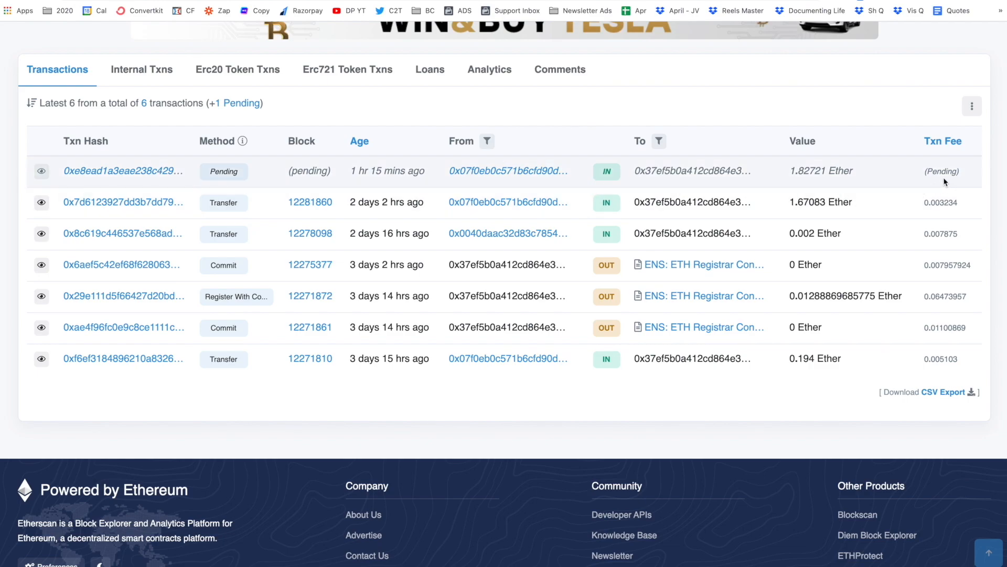
{"action": "mouse_move", "coordinate": [692, 170]}
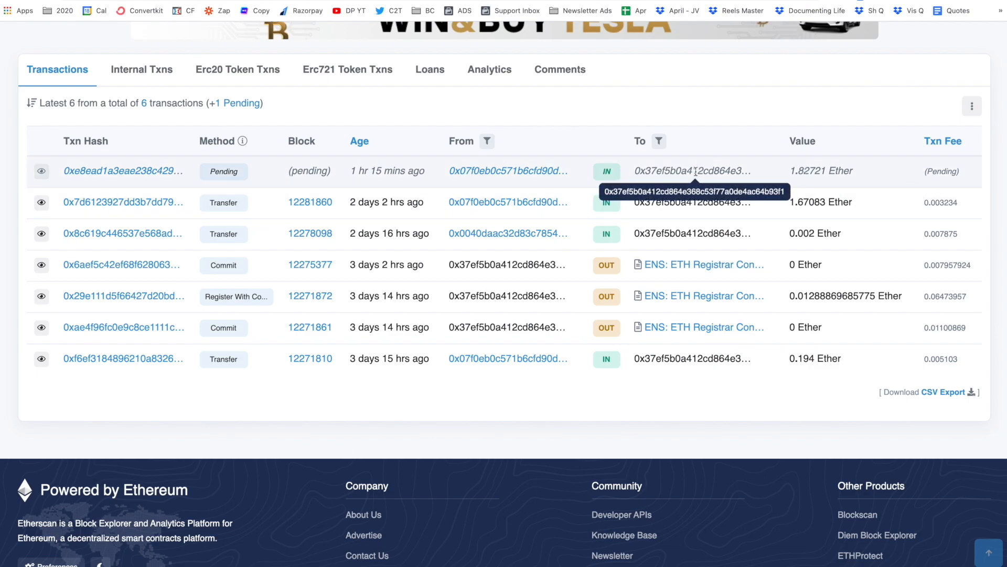
{"action": "mouse_move", "coordinate": [320, 169]}
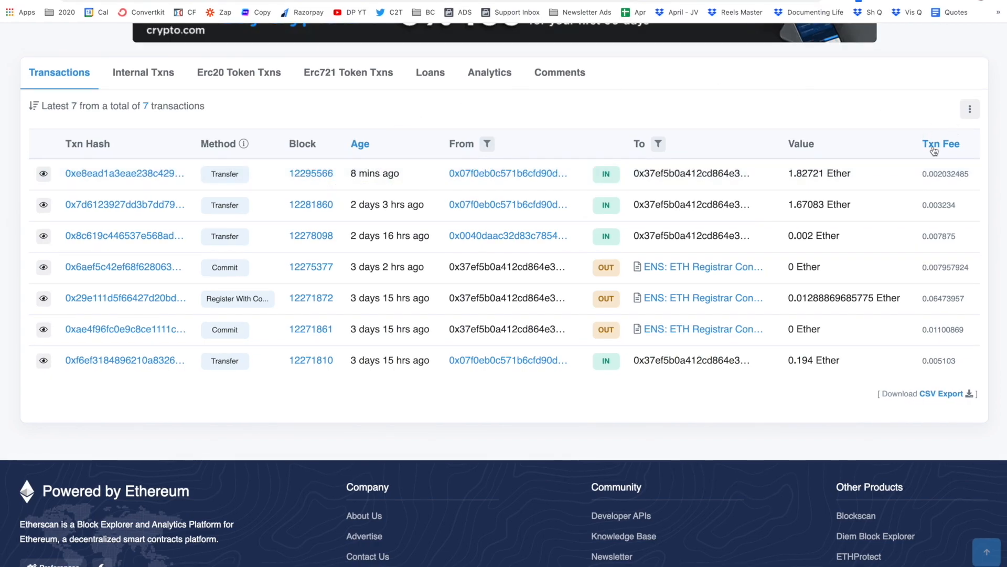
{"action": "mouse_move", "coordinate": [943, 144]}
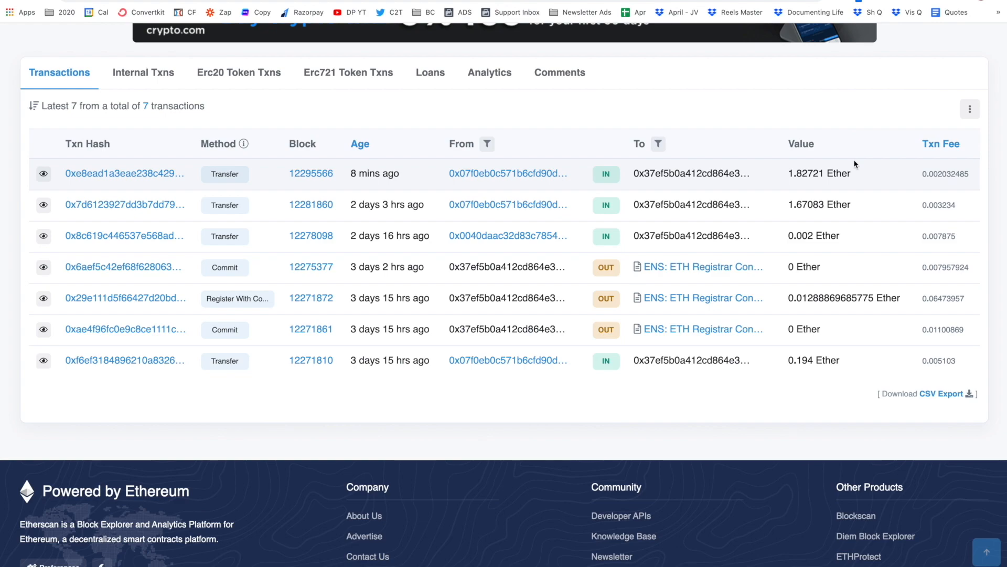
{"action": "mouse_move", "coordinate": [839, 114]}
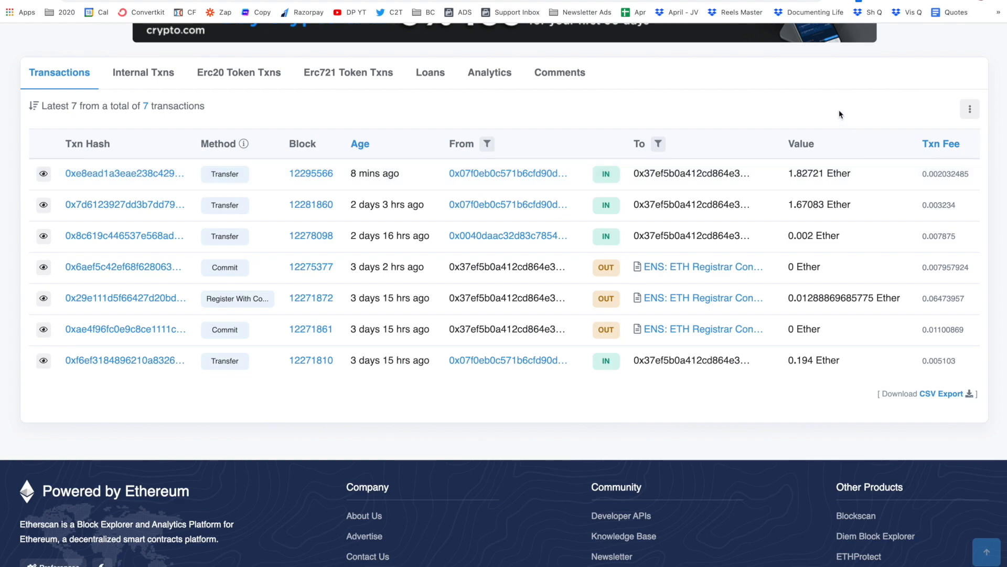
{"action": "left_click", "coordinate": [931, 7]}
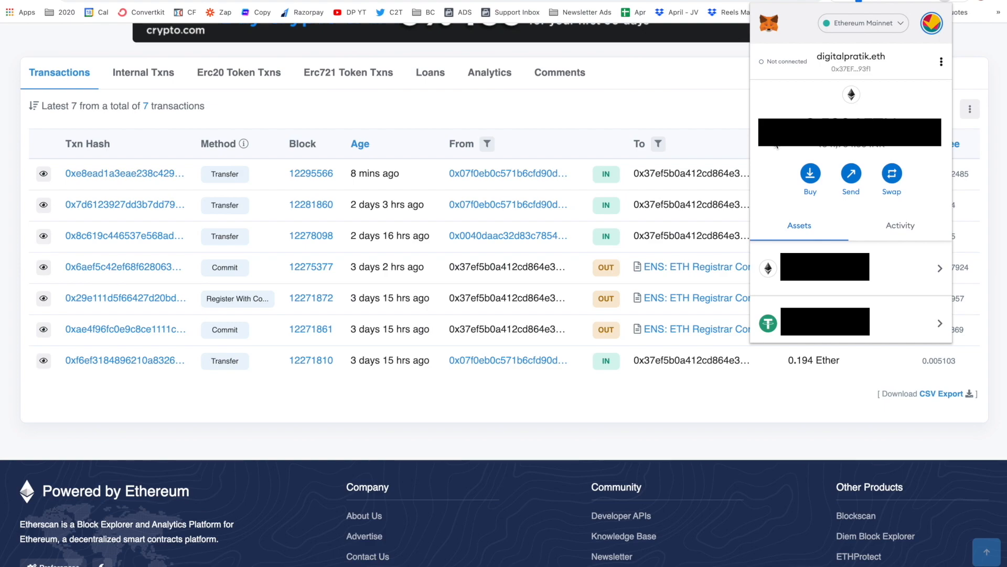
{"action": "mouse_move", "coordinate": [901, 225]}
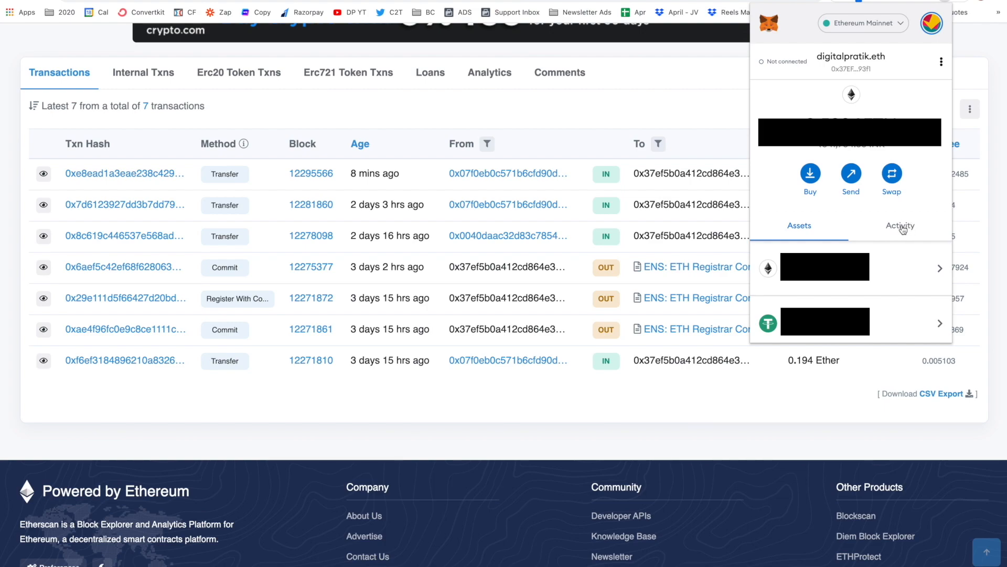
{"action": "left_click", "coordinate": [901, 226]}
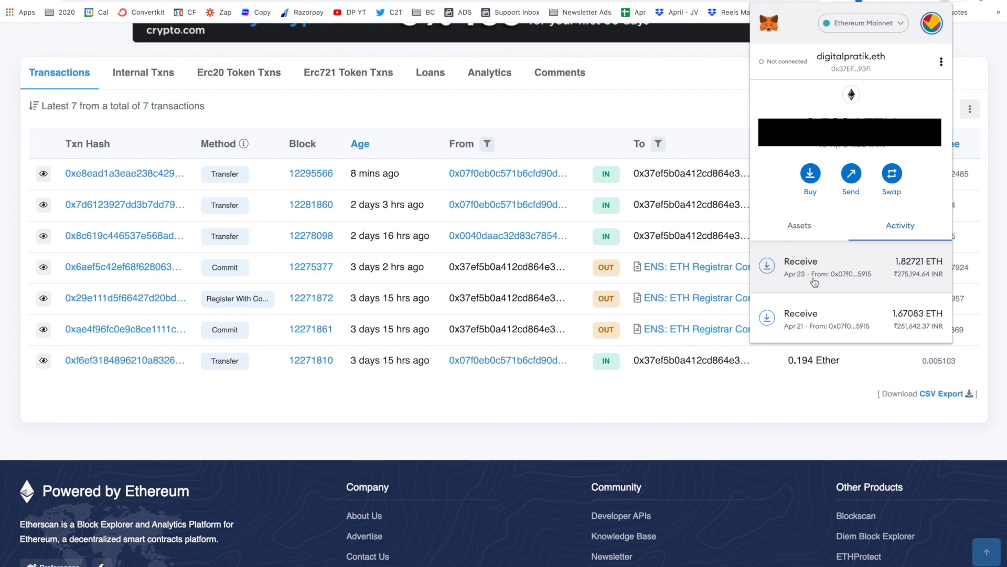
{"action": "mouse_move", "coordinate": [867, 256]}
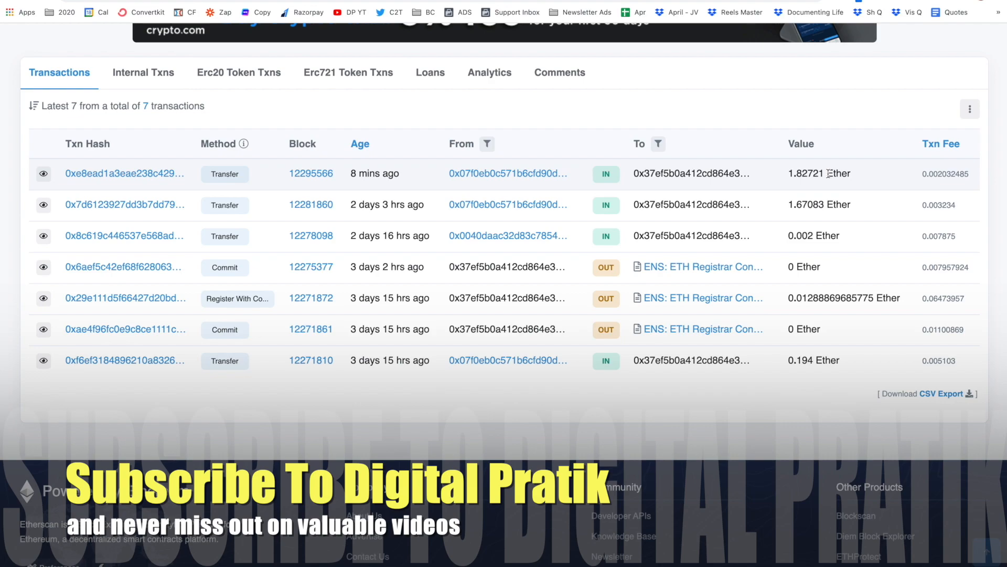
{"action": "mouse_move", "coordinate": [532, 94]}
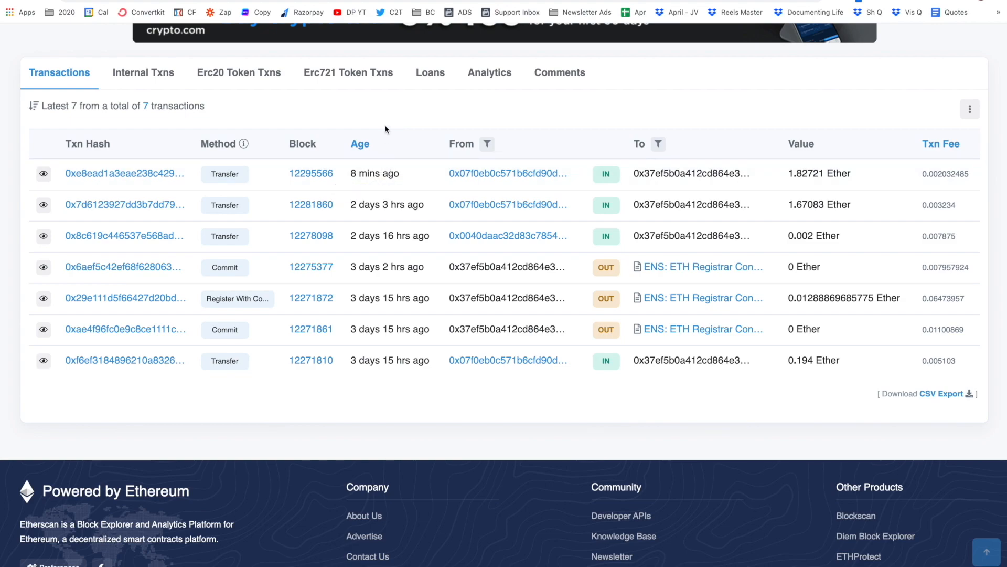
{"action": "mouse_move", "coordinate": [386, 112]}
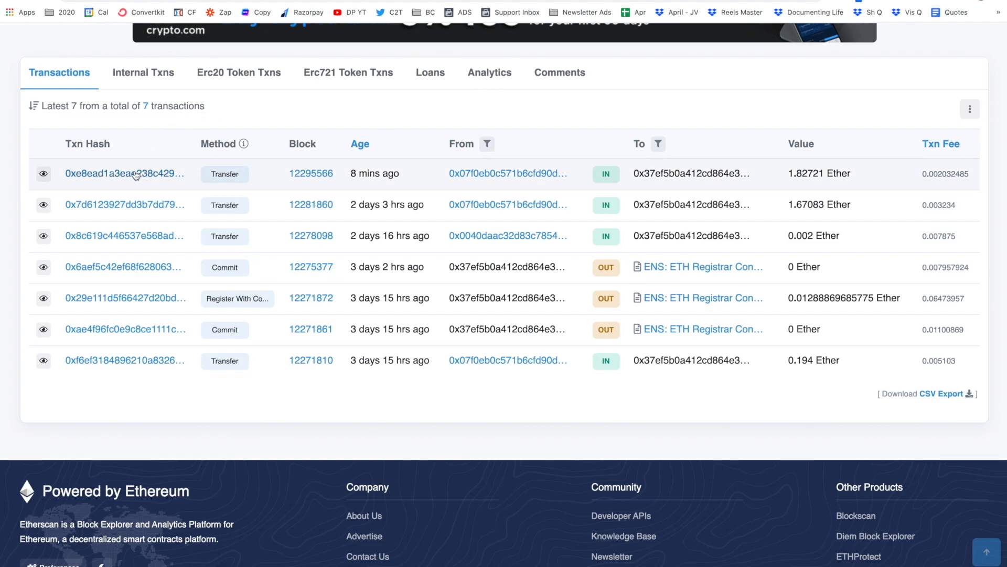
- View the 1.82721 Ether transfer's details: Success status, 0.002032485 Ether fee
{"action": "left_click", "coordinate": [125, 173]}
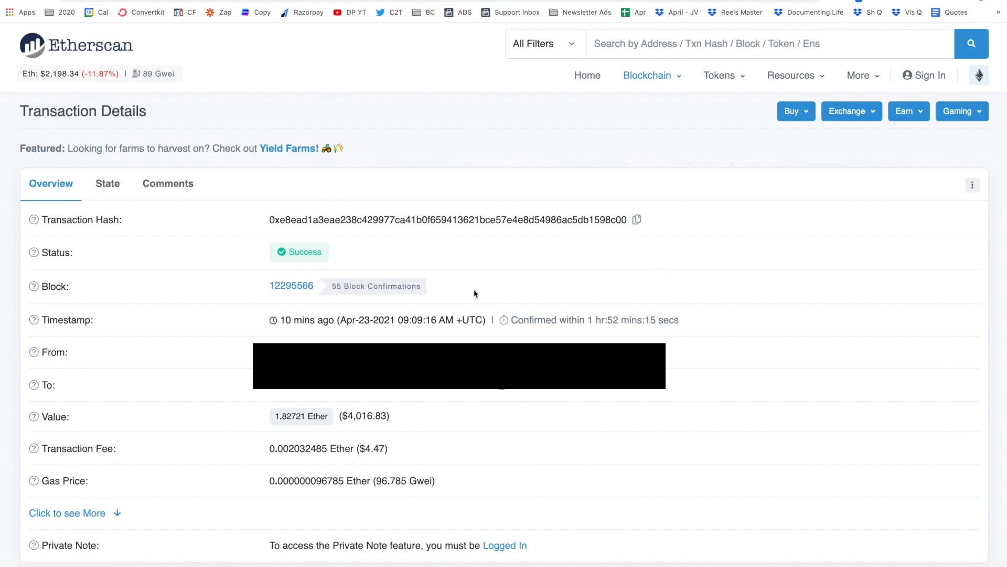
{"action": "mouse_move", "coordinate": [312, 319]}
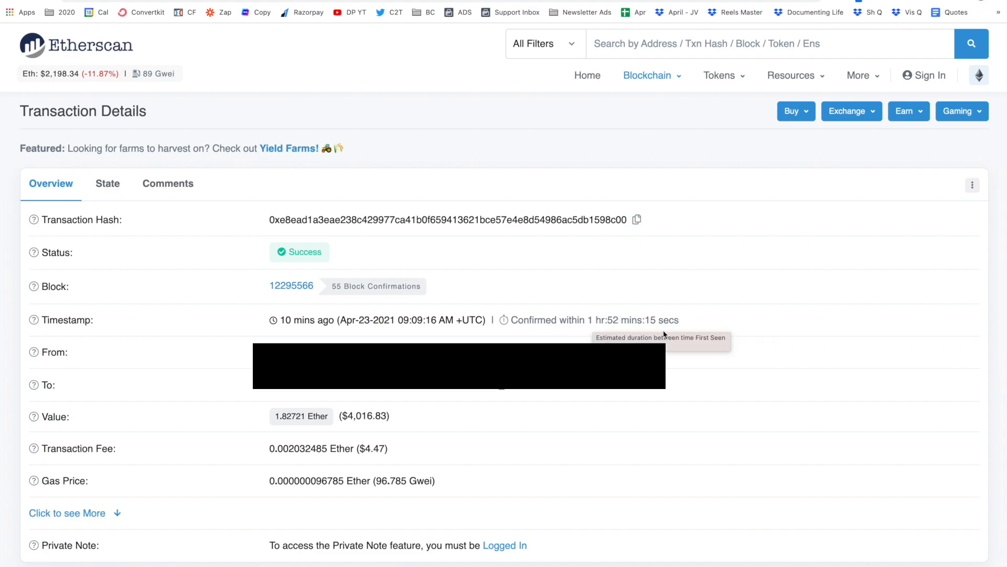
{"action": "mouse_move", "coordinate": [668, 330]}
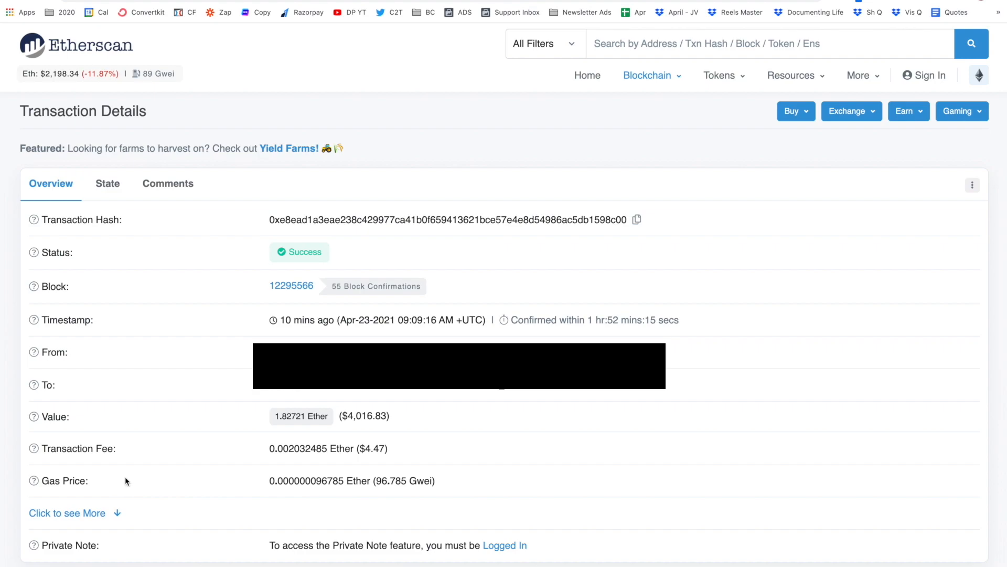
{"action": "mouse_move", "coordinate": [471, 492]}
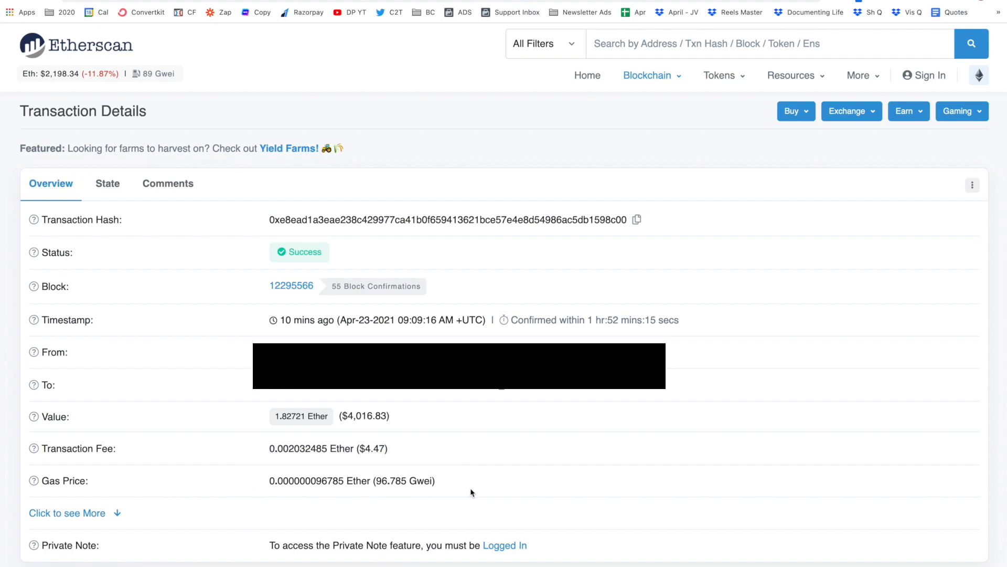
{"action": "mouse_move", "coordinate": [422, 481]}
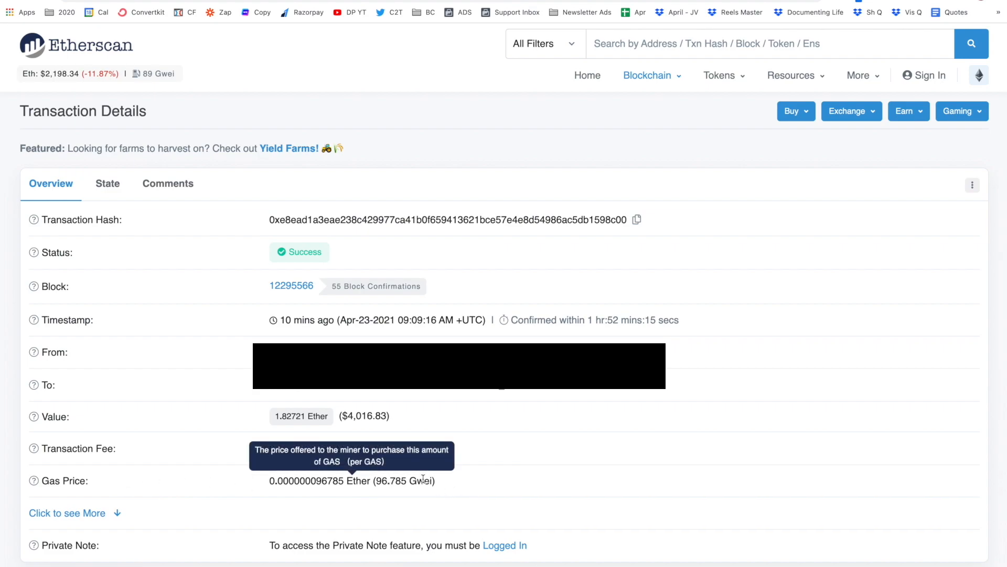
{"action": "mouse_move", "coordinate": [548, 465]}
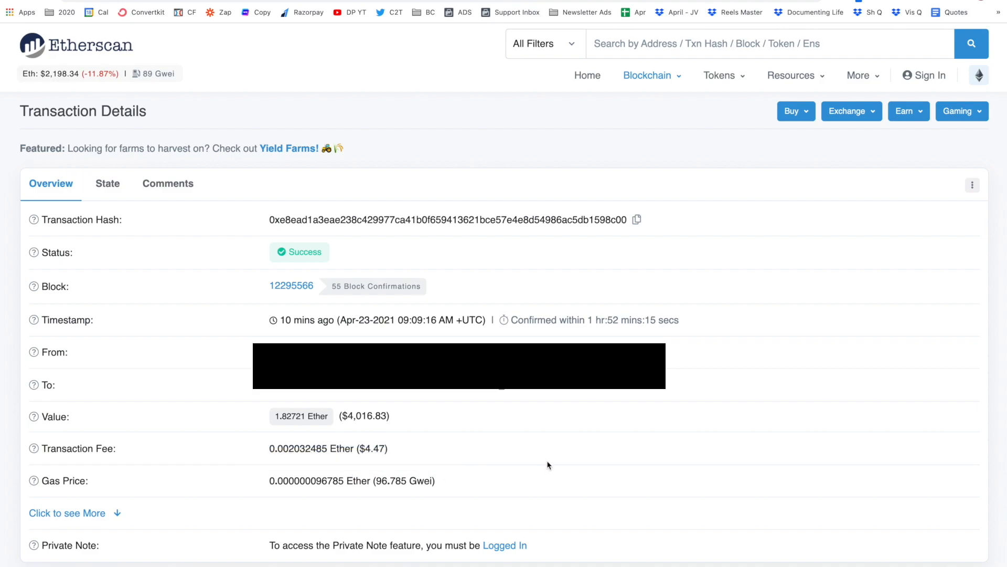
{"action": "mouse_move", "coordinate": [454, 490]}
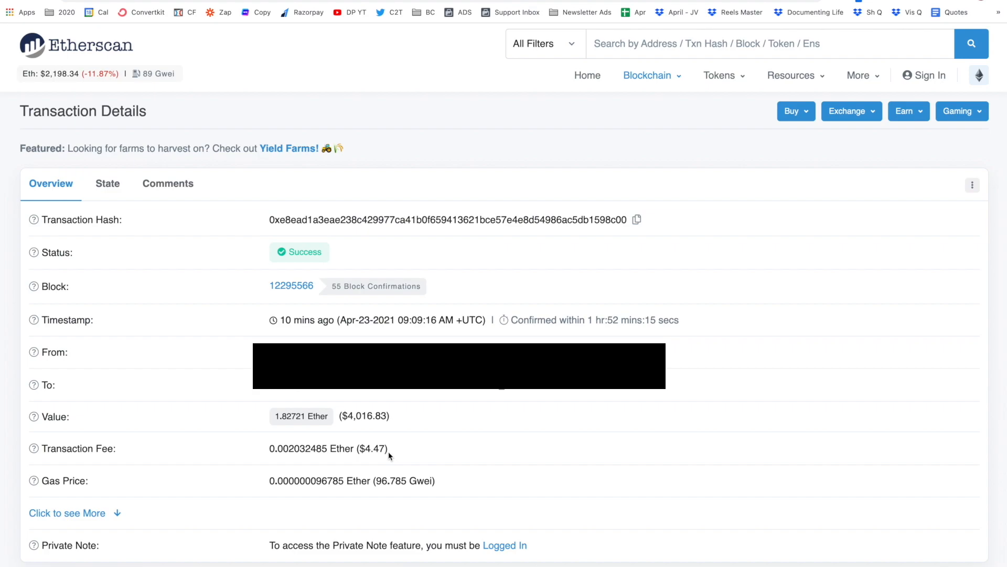
{"action": "mouse_move", "coordinate": [541, 488]}
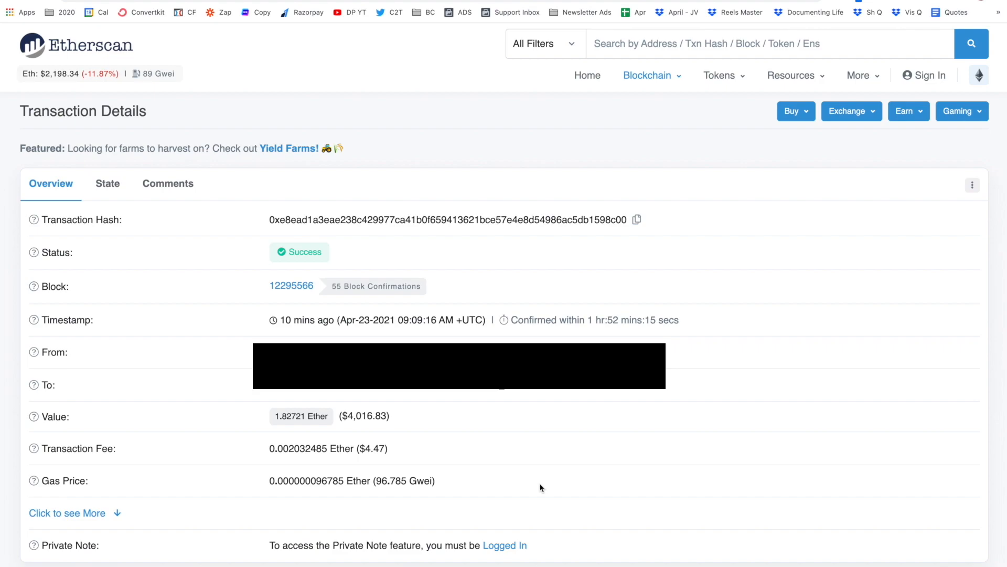
{"action": "mouse_move", "coordinate": [619, 333]}
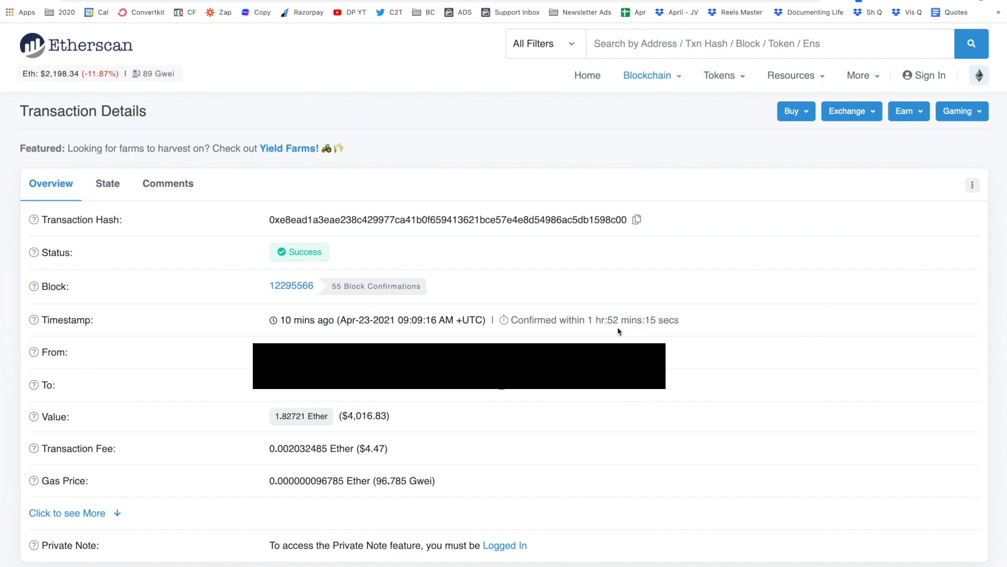
{"action": "mouse_move", "coordinate": [622, 332]}
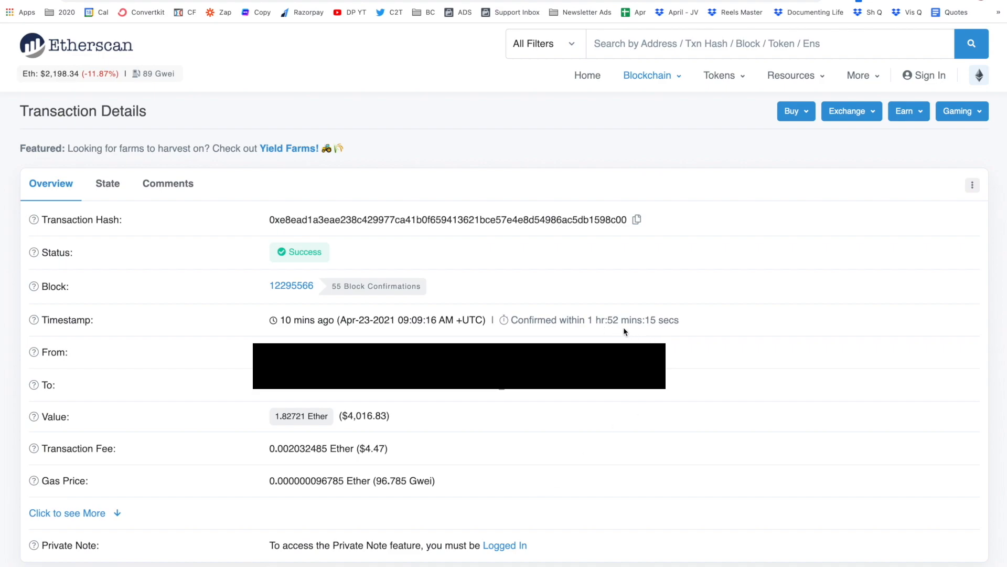